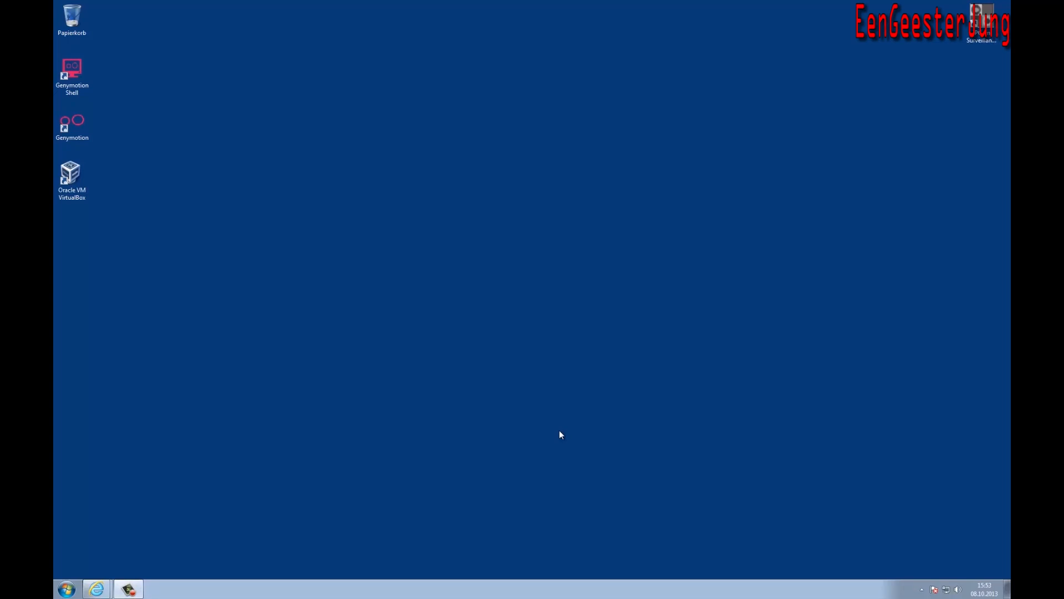
pyautogui.moveTo(257, 463)
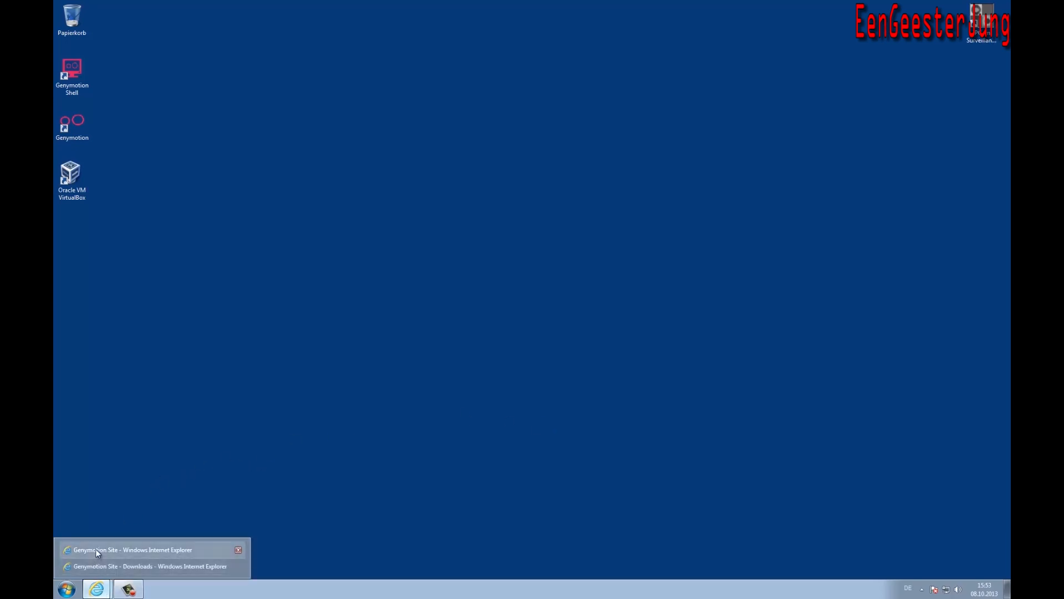
# Bring up the Genymotion Site window showing the login page and Downloads tab.
pyautogui.click(133, 549)
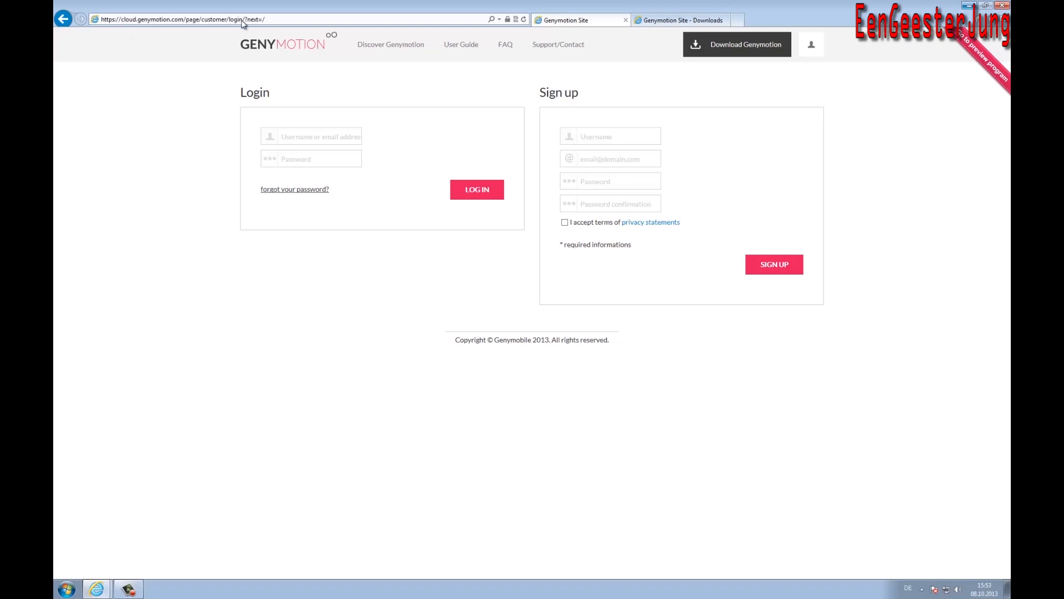
pyautogui.moveTo(552, 217)
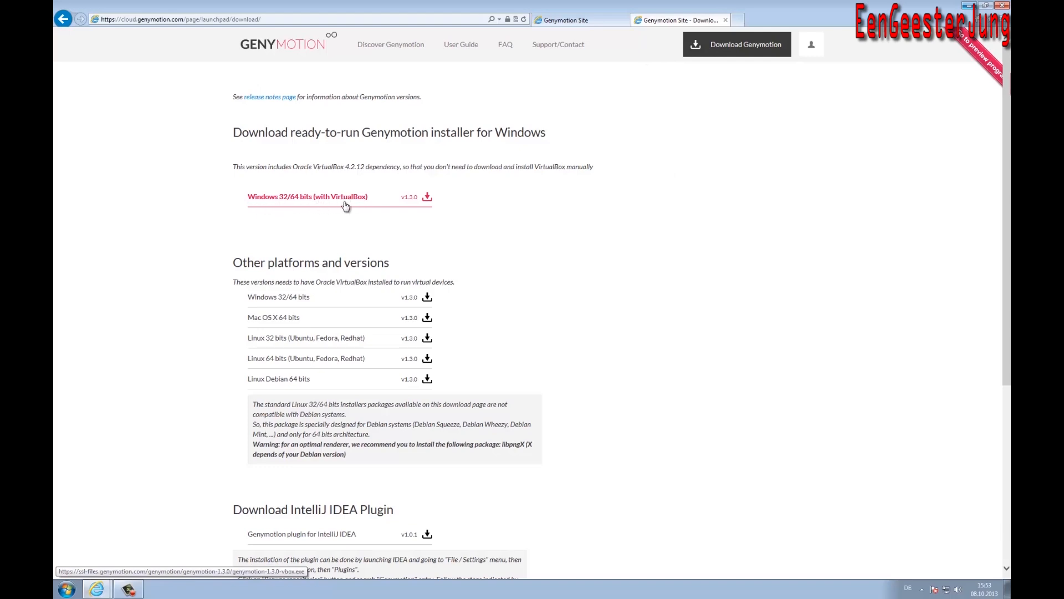
pyautogui.moveTo(724, 163)
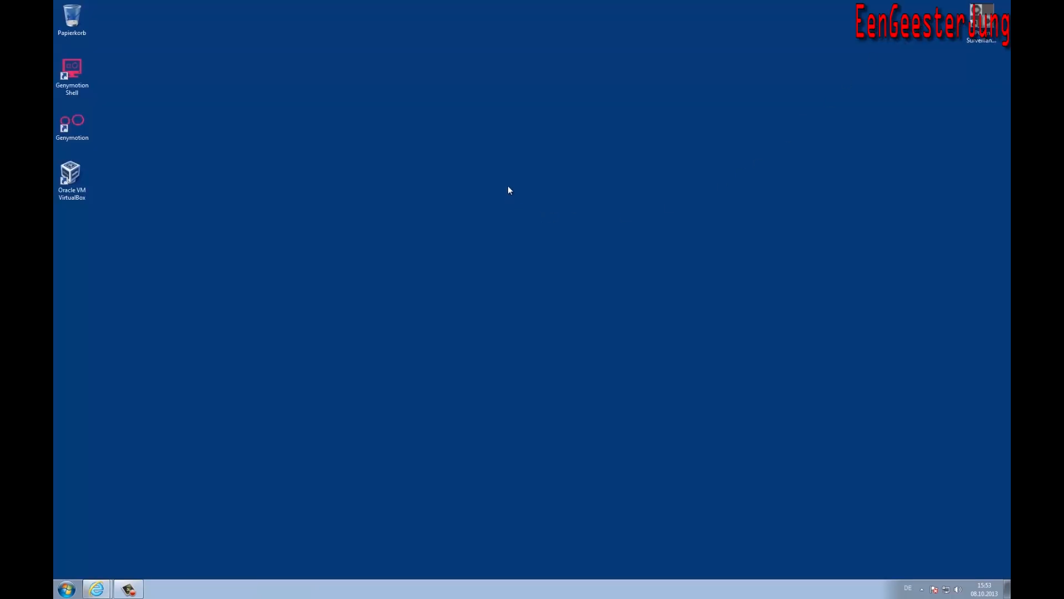
pyautogui.moveTo(421, 254)
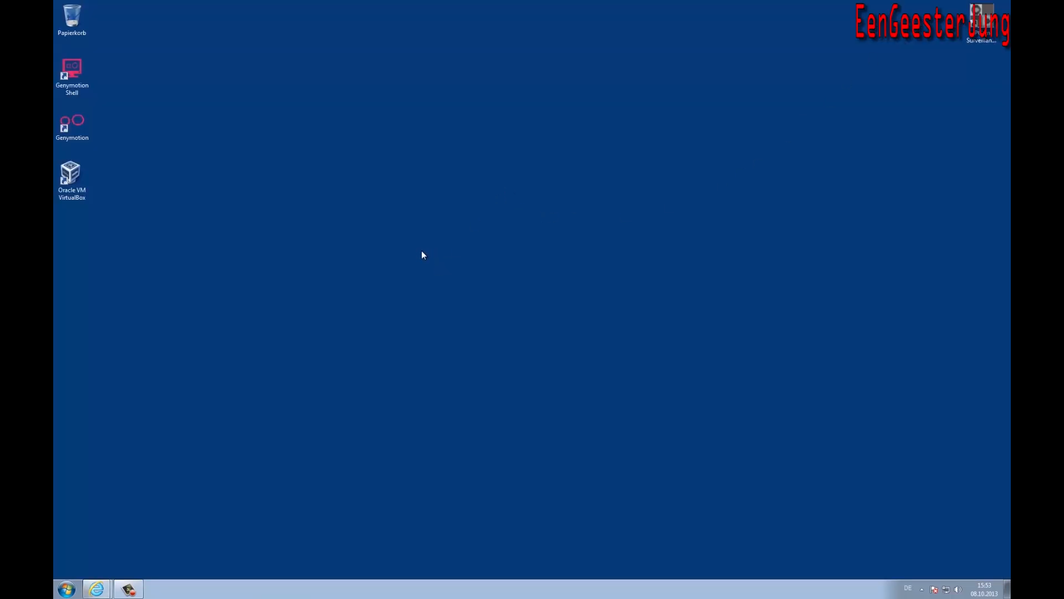
pyautogui.moveTo(421, 250)
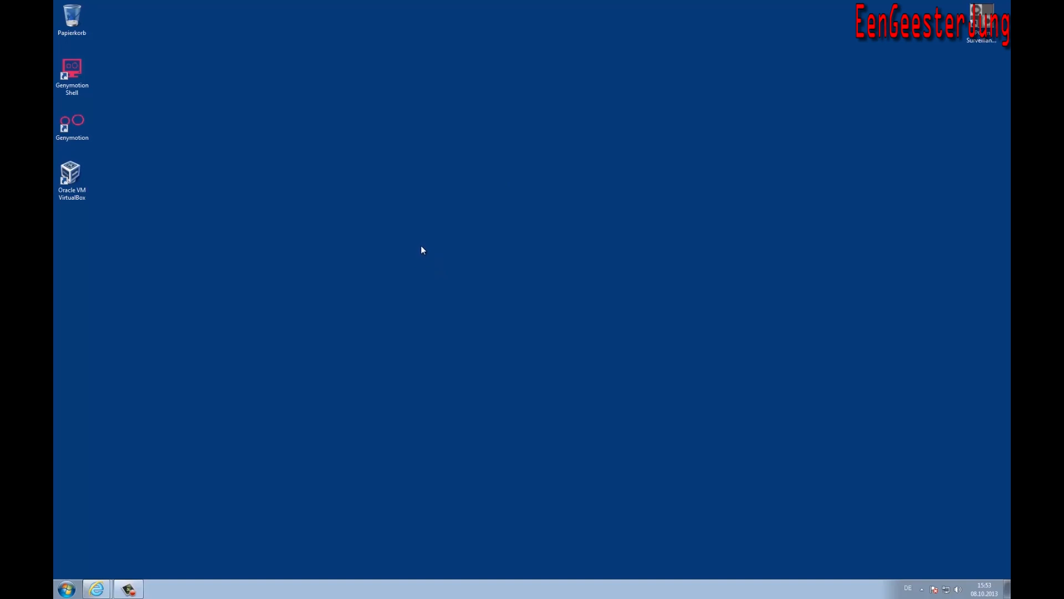
pyautogui.moveTo(408, 253)
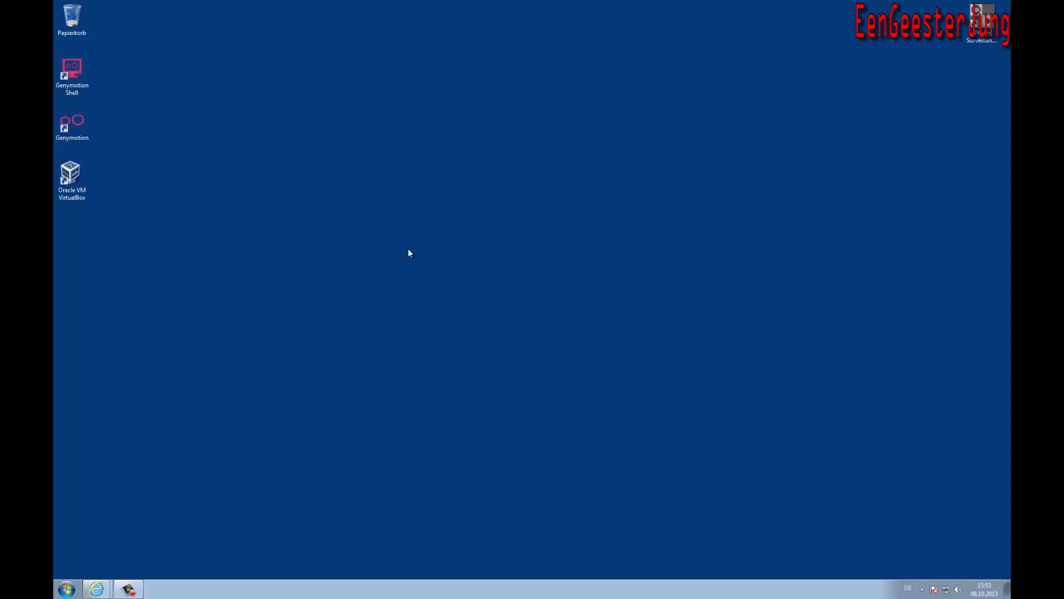
pyautogui.moveTo(100, 135)
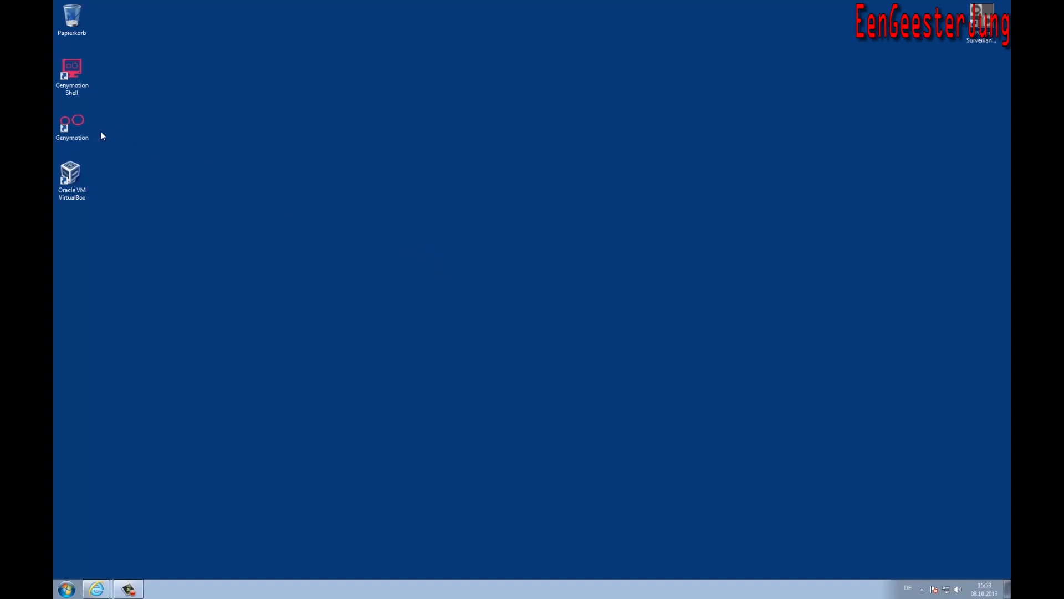
pyautogui.click(72, 126)
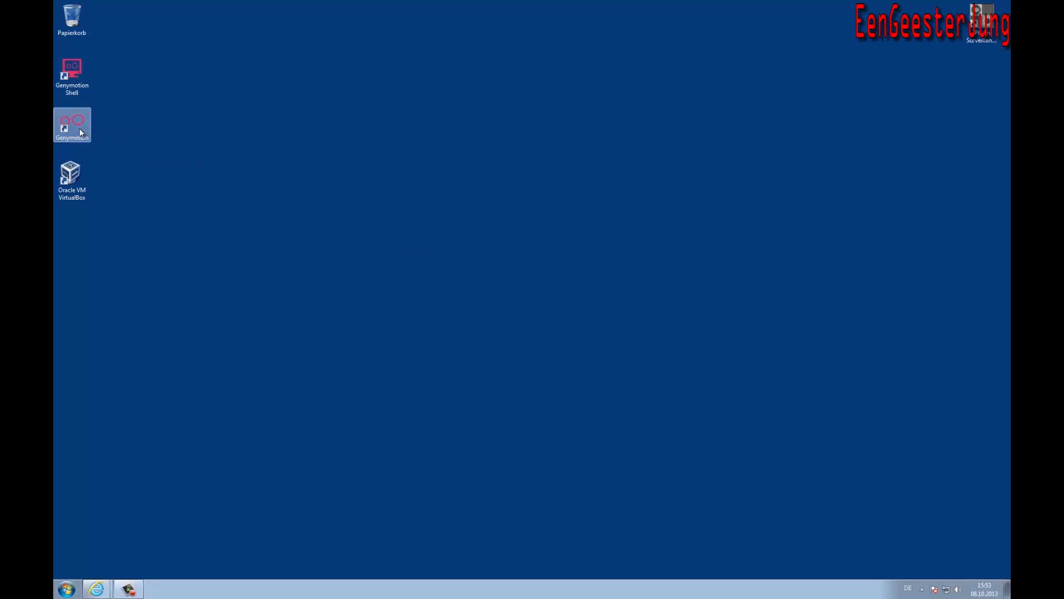
pyautogui.moveTo(222, 163)
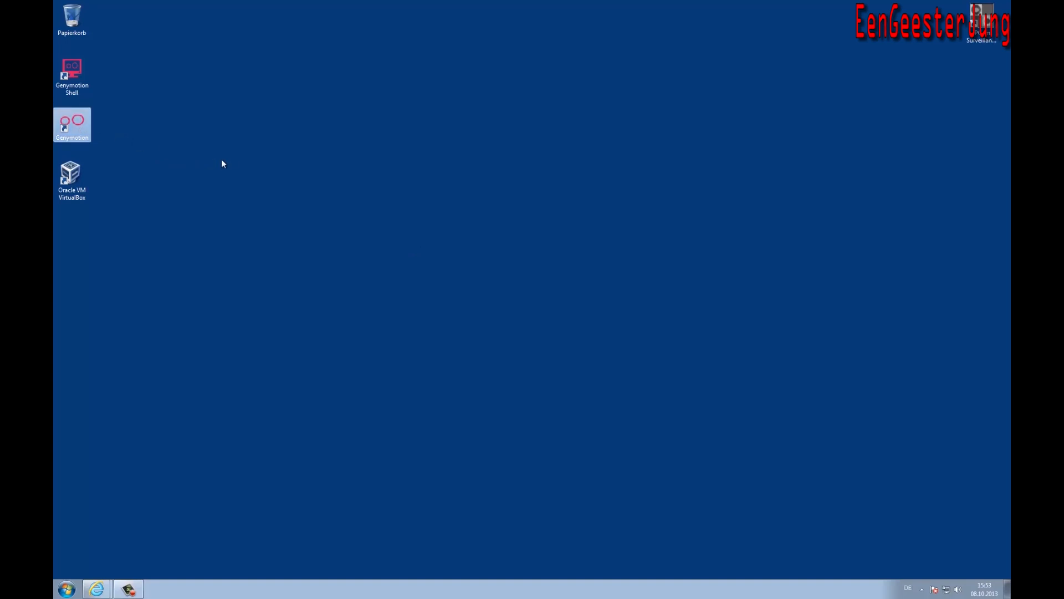
# Launch Genymotion and agree to add a first virtual device.
pyautogui.doubleClick(71, 124)
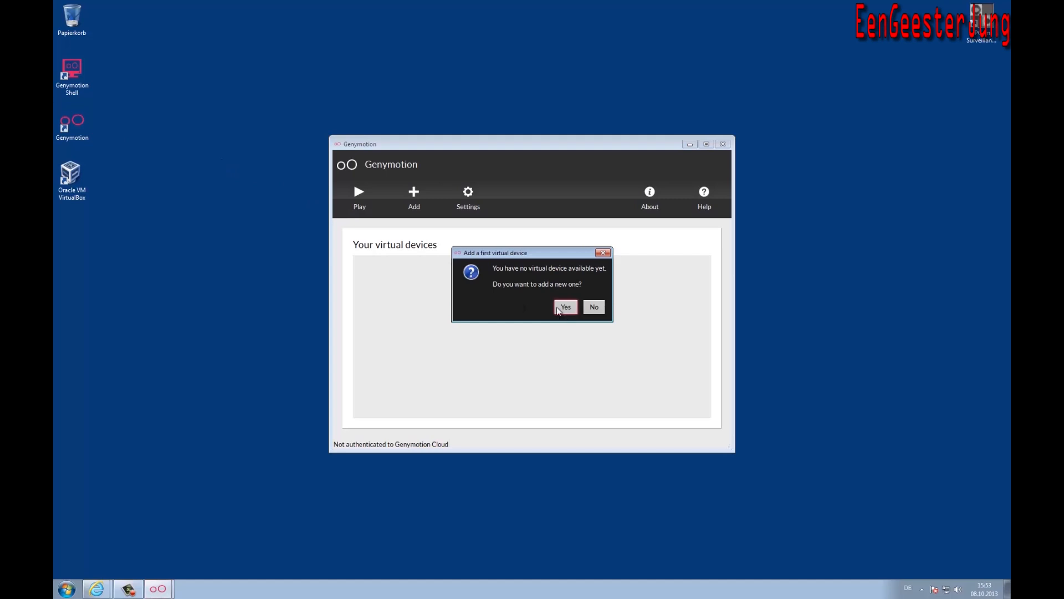
pyautogui.moveTo(556, 302)
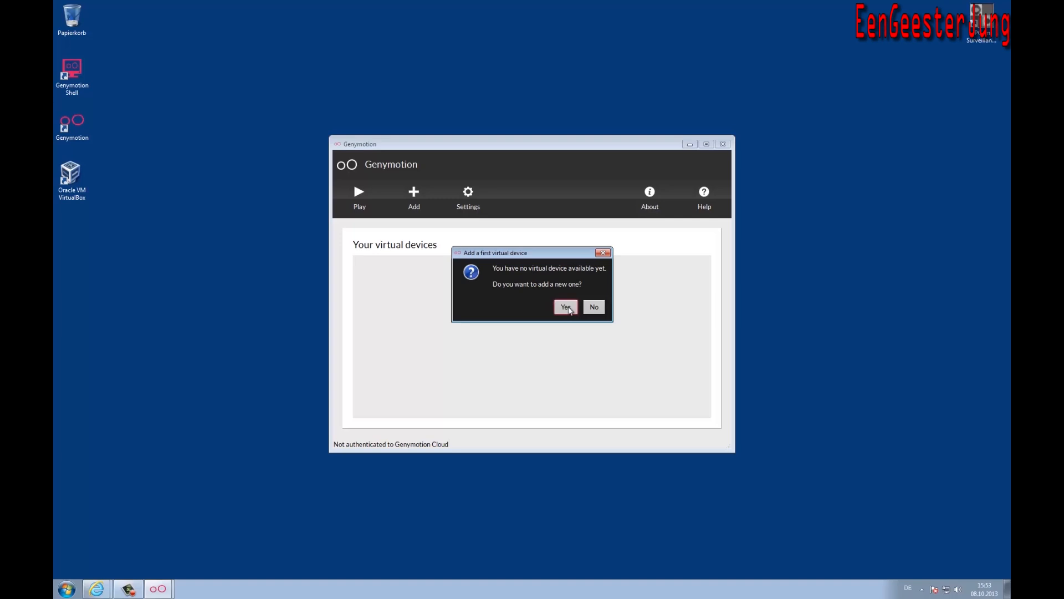
pyautogui.click(565, 307)
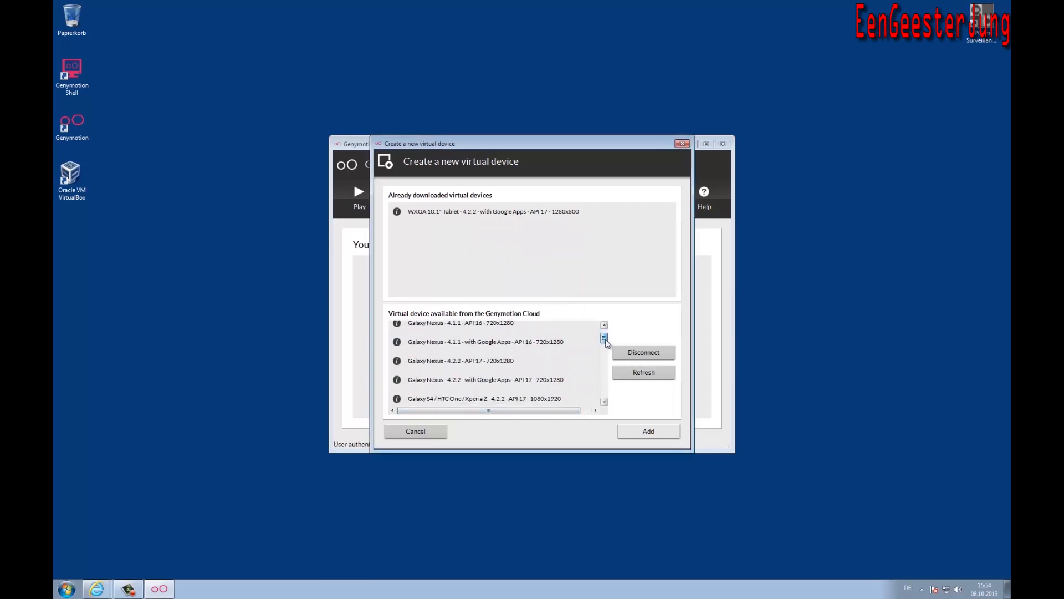
# Select the WXGA 10.1" Tablet 4.2.2 with Google Apps and add it.
pyautogui.scroll(-3)
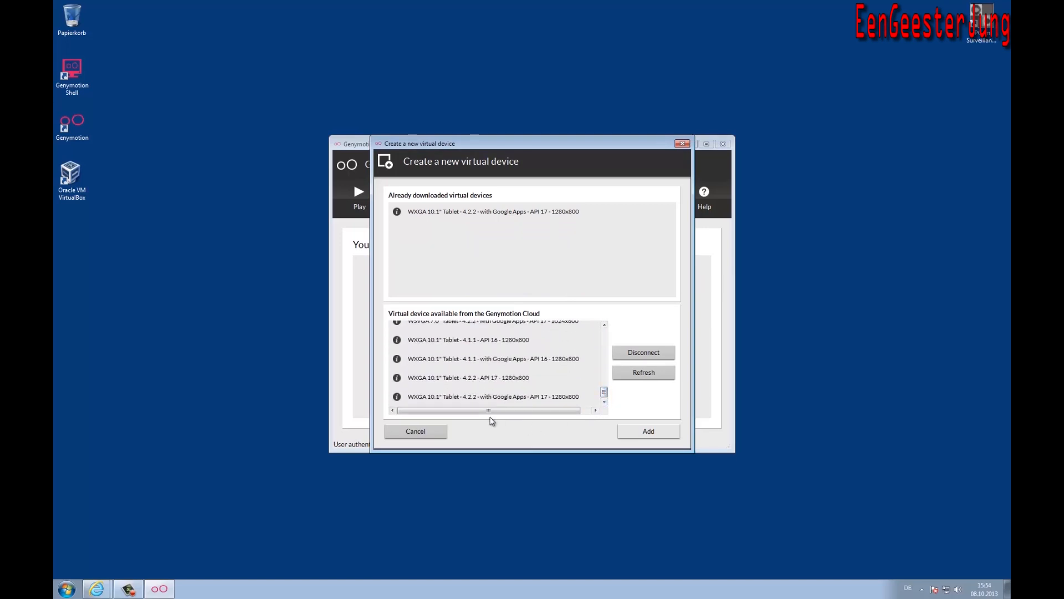
pyautogui.click(493, 396)
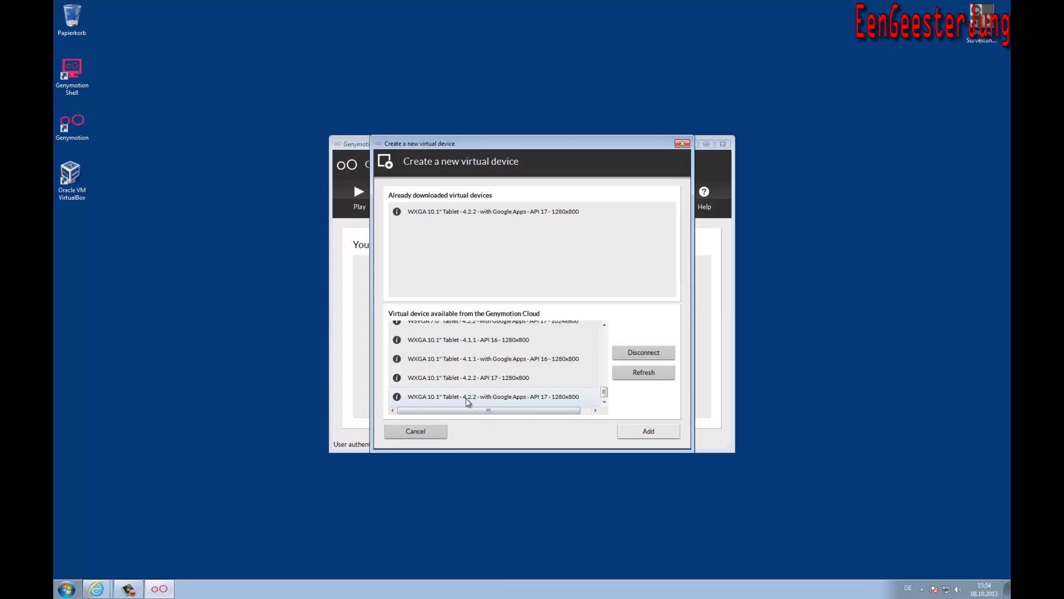
pyautogui.click(492, 397)
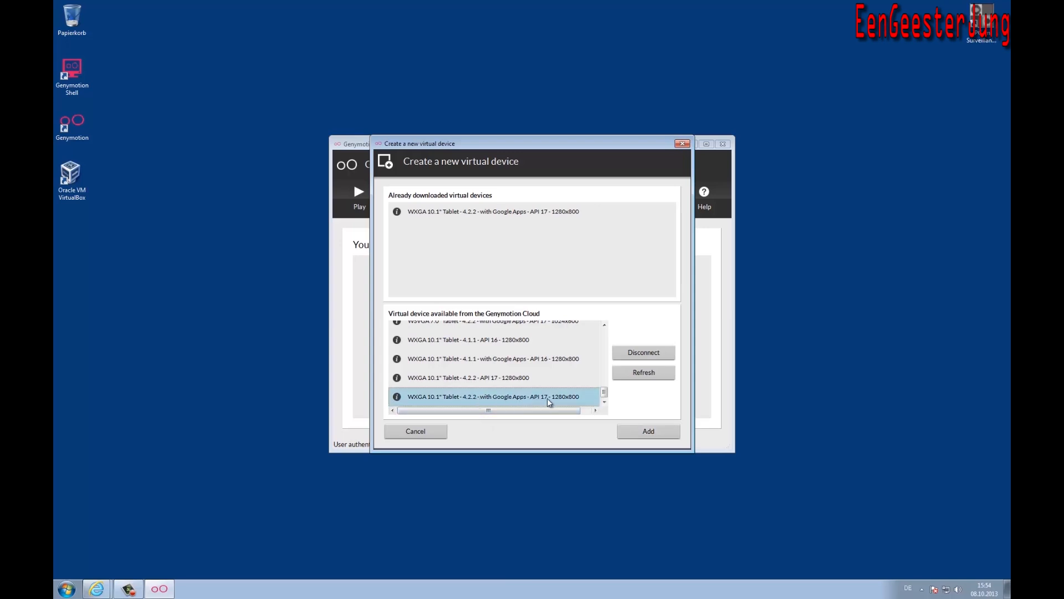
pyautogui.click(647, 431)
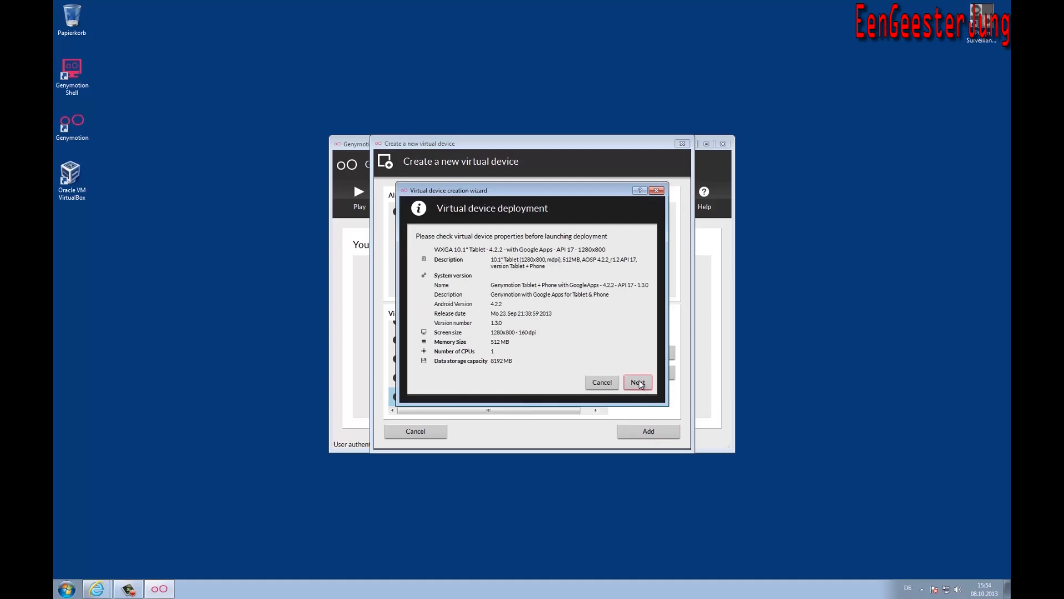
# Advance the wizard, name the tablet device YouTube, and create it.
pyautogui.click(635, 382)
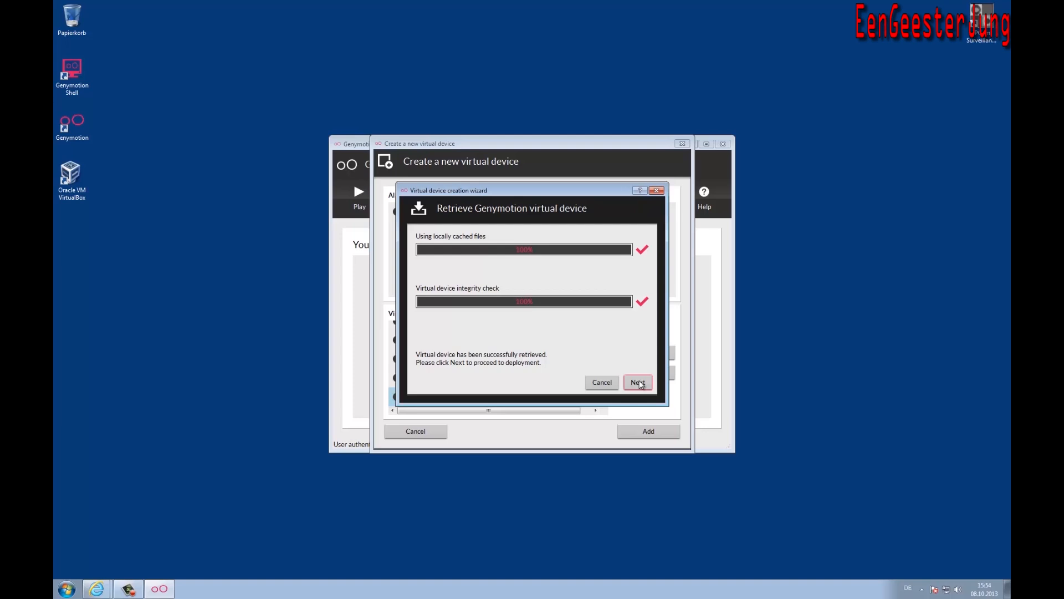
pyautogui.click(636, 381)
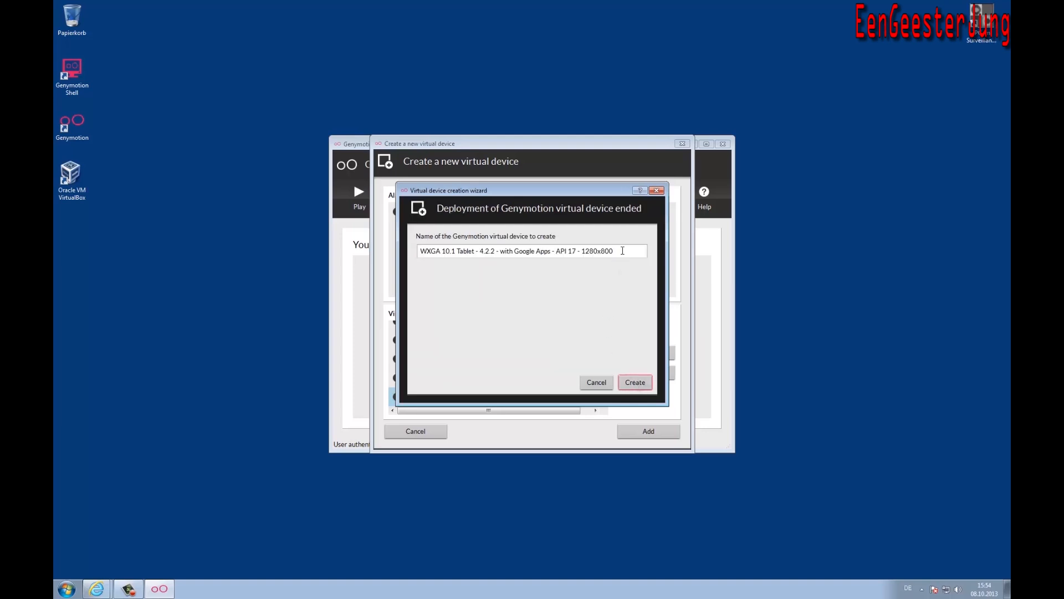
pyautogui.write('Y')
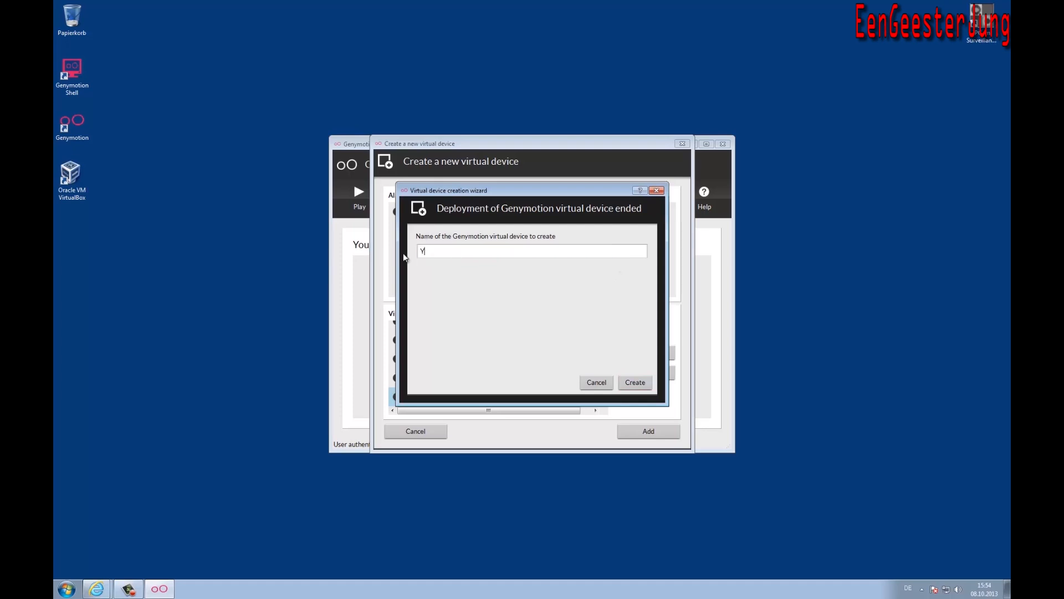
pyautogui.write('ouTub')
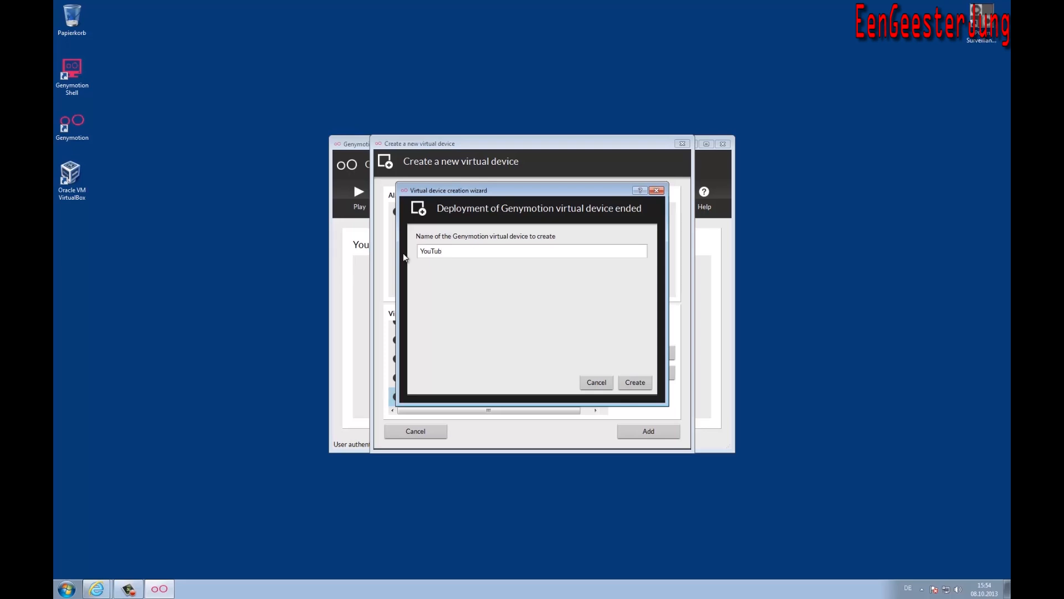
pyautogui.moveTo(634, 381)
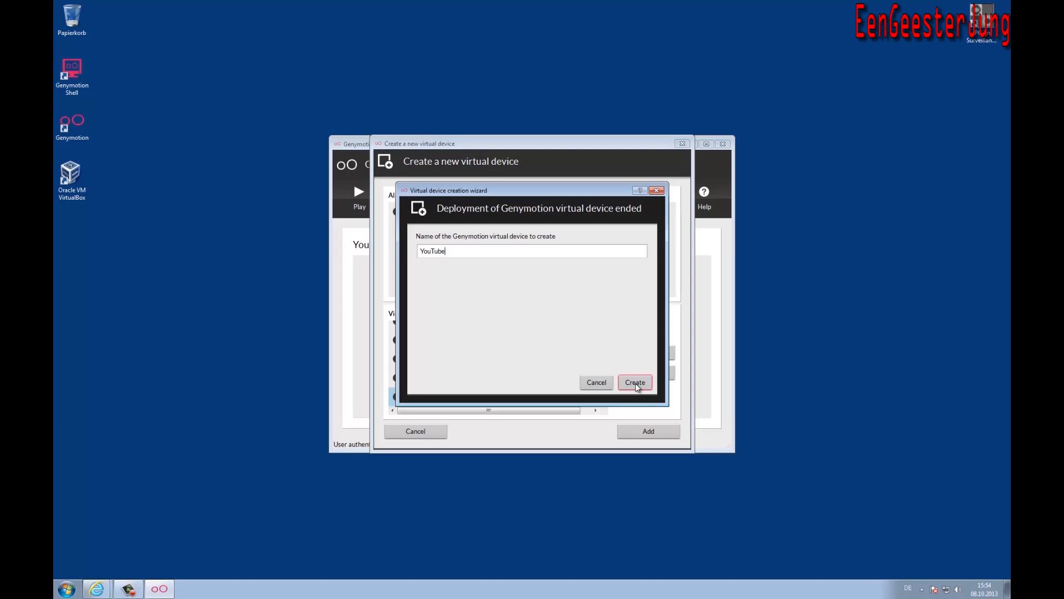
pyautogui.click(634, 382)
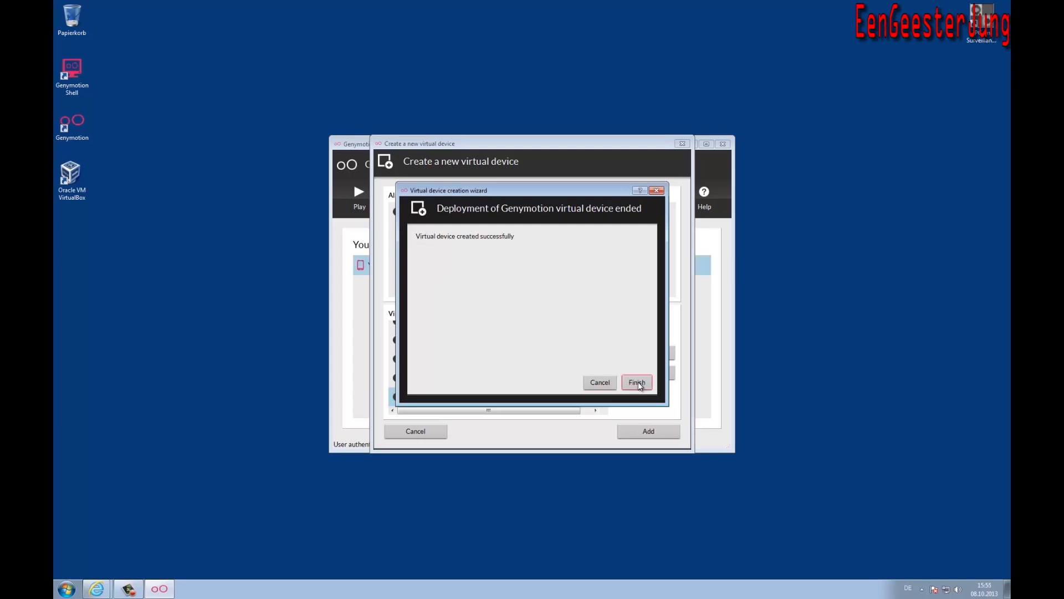
# Close the wizard and confirm YouTube's display settings at 1280x800, 160 dpi.
pyautogui.click(635, 382)
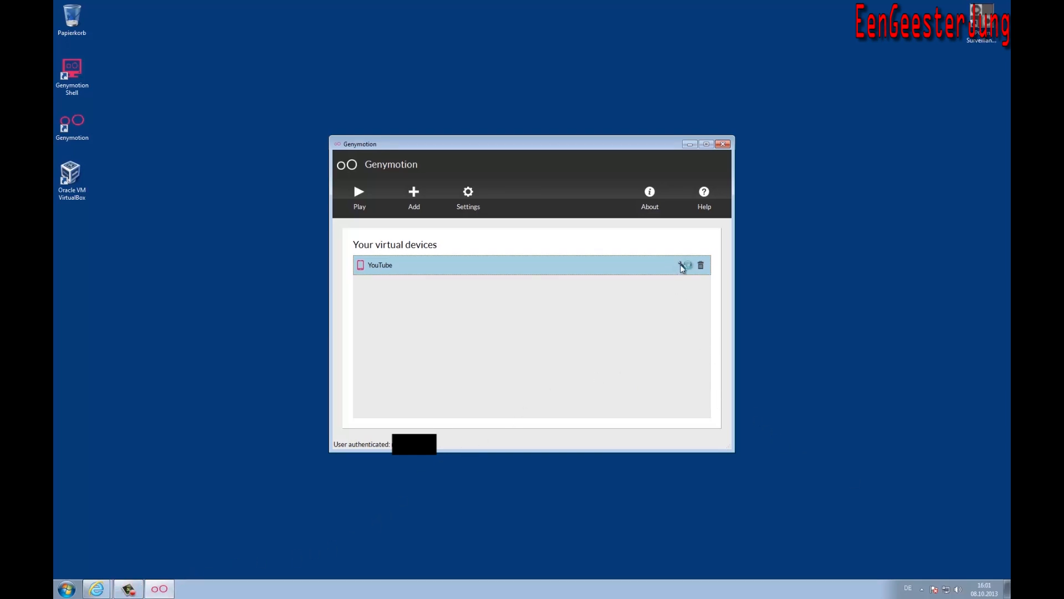
pyautogui.click(681, 265)
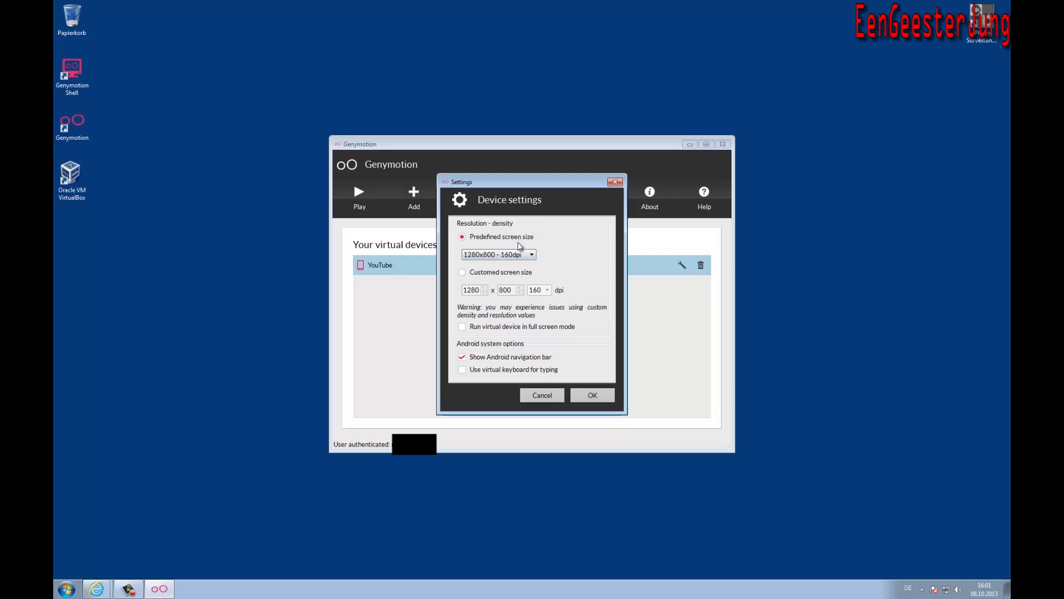
pyautogui.moveTo(529, 256)
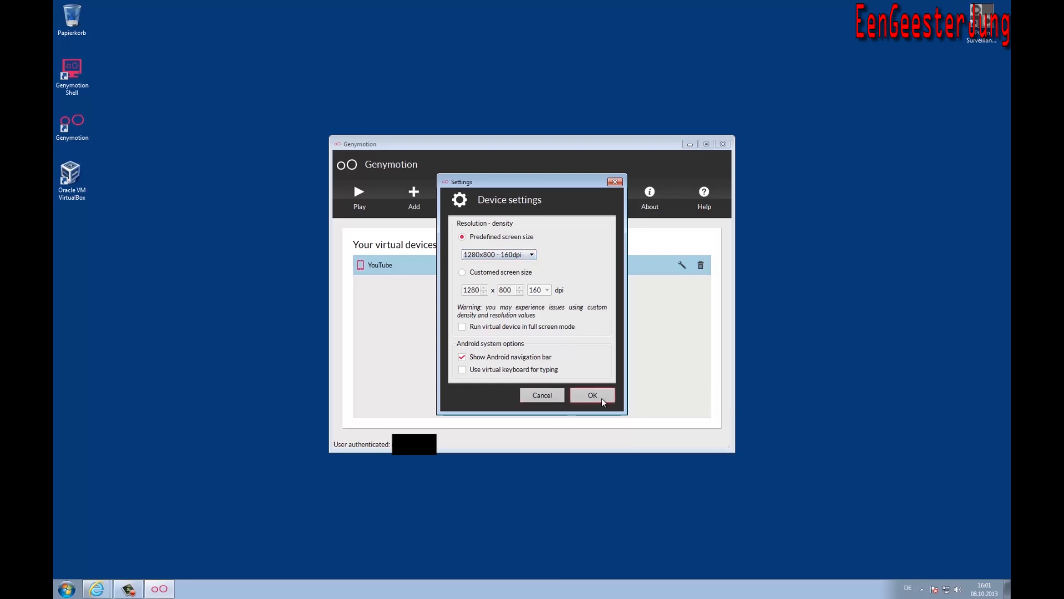
pyautogui.click(592, 395)
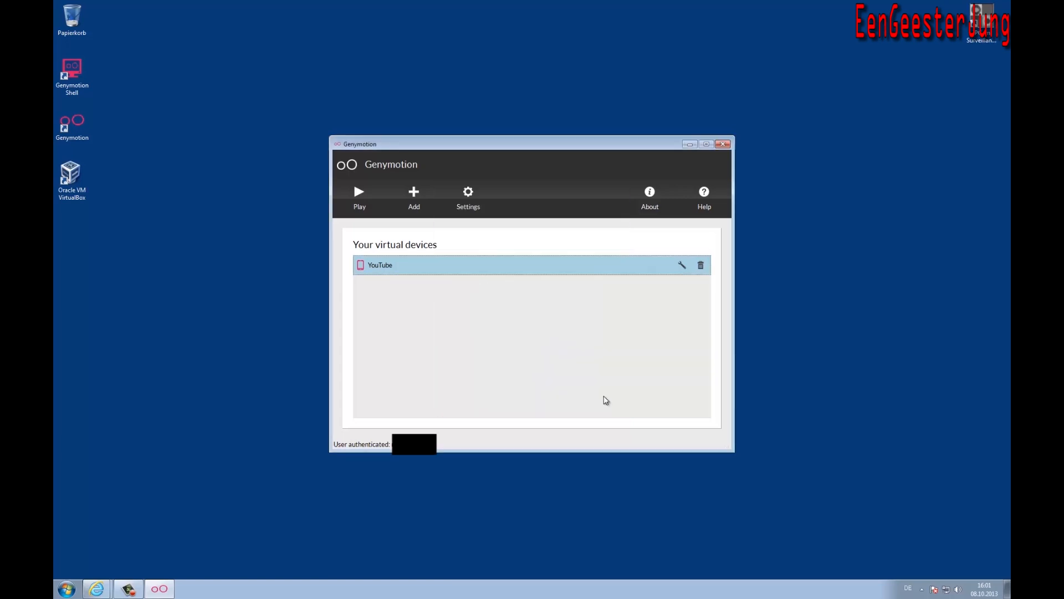
pyautogui.click(468, 197)
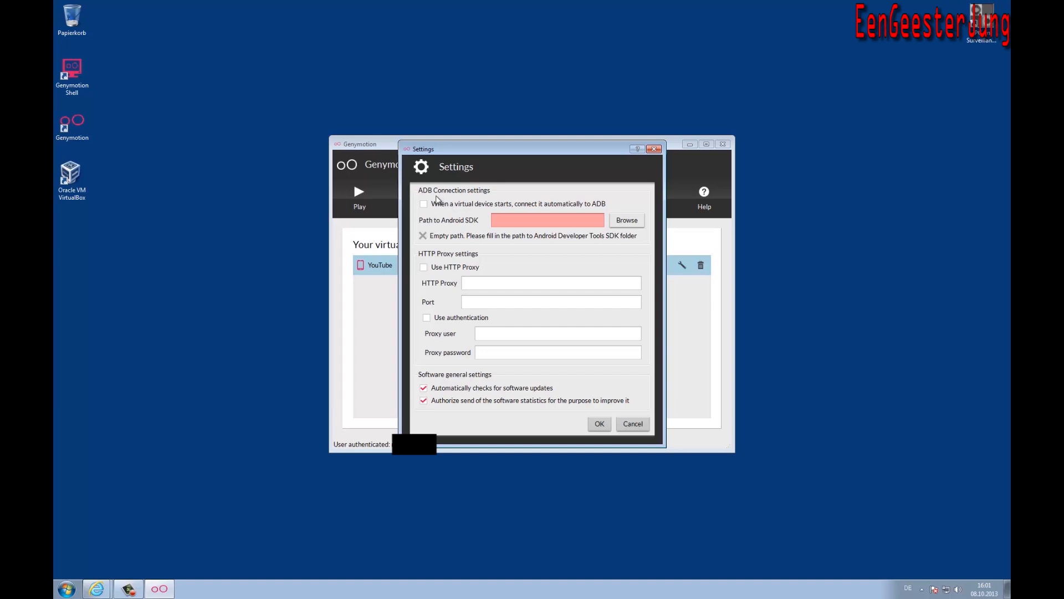
pyautogui.moveTo(475, 228)
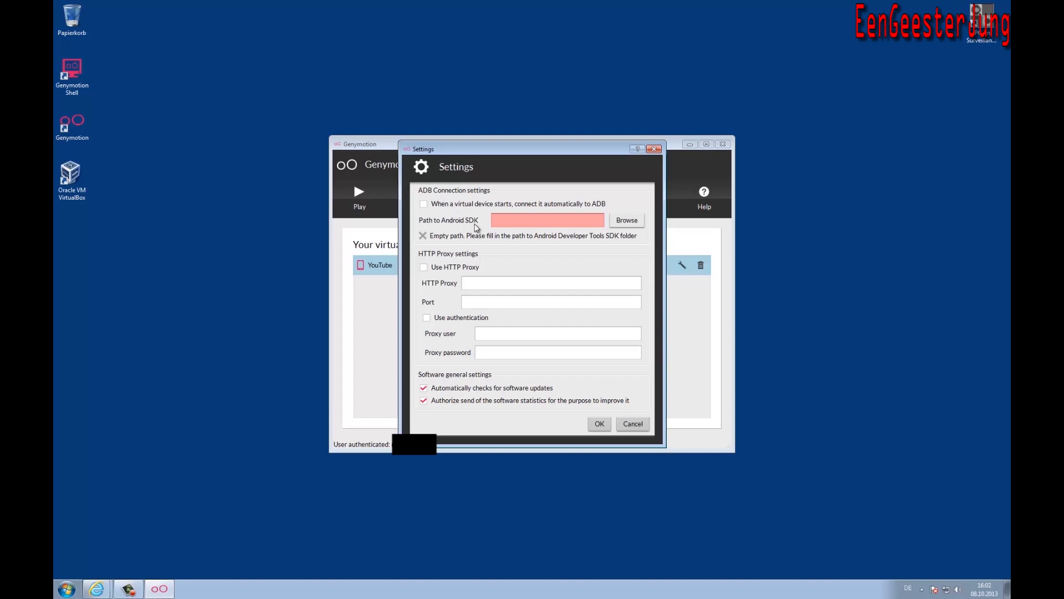
pyautogui.moveTo(609, 406)
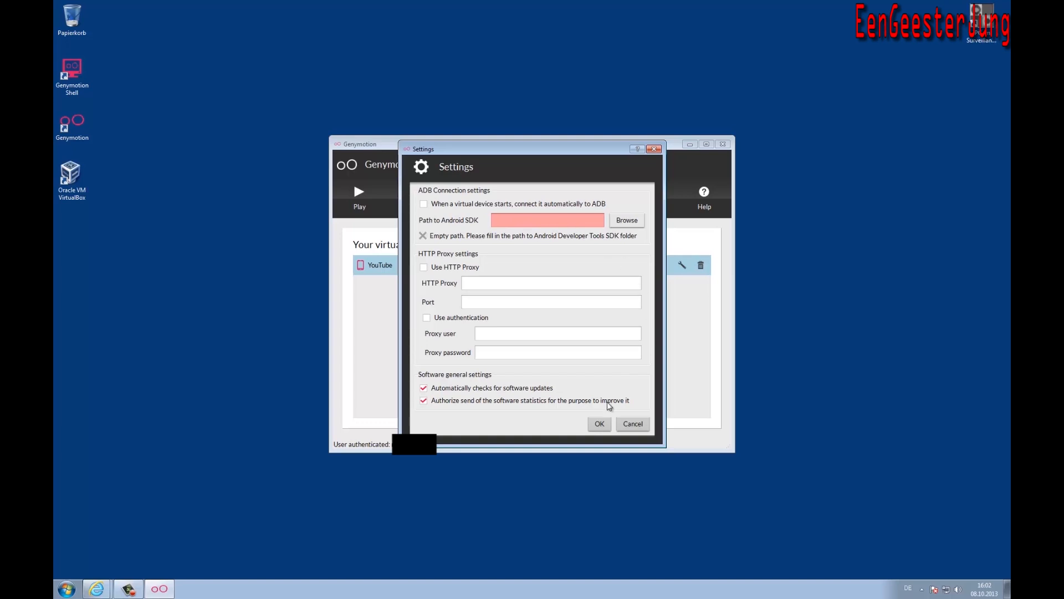
pyautogui.click(632, 424)
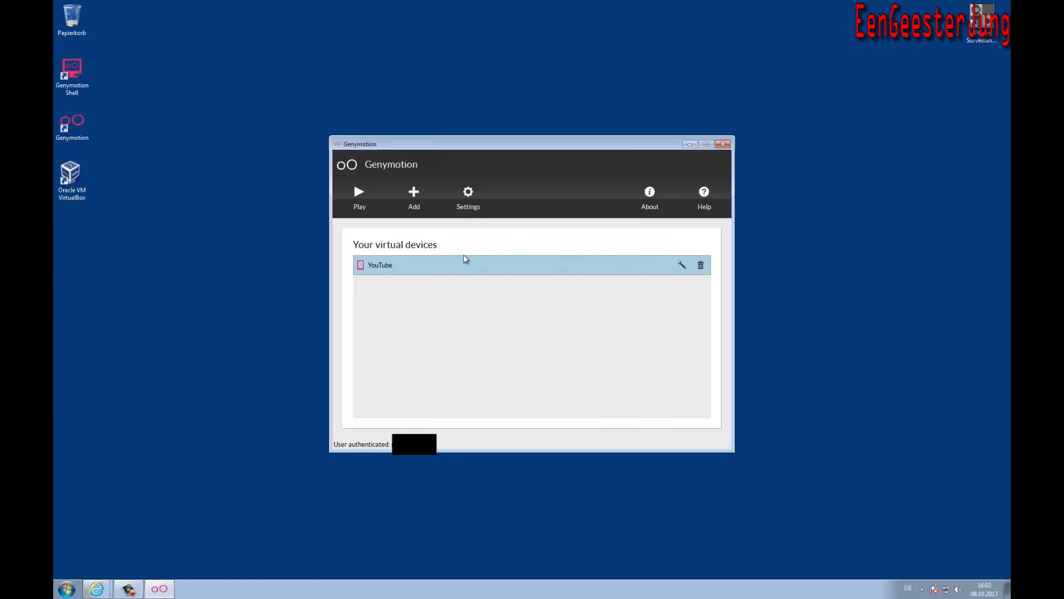
# Boot the YouTube tablet device to the Android Welcome screen.
pyautogui.click(359, 197)
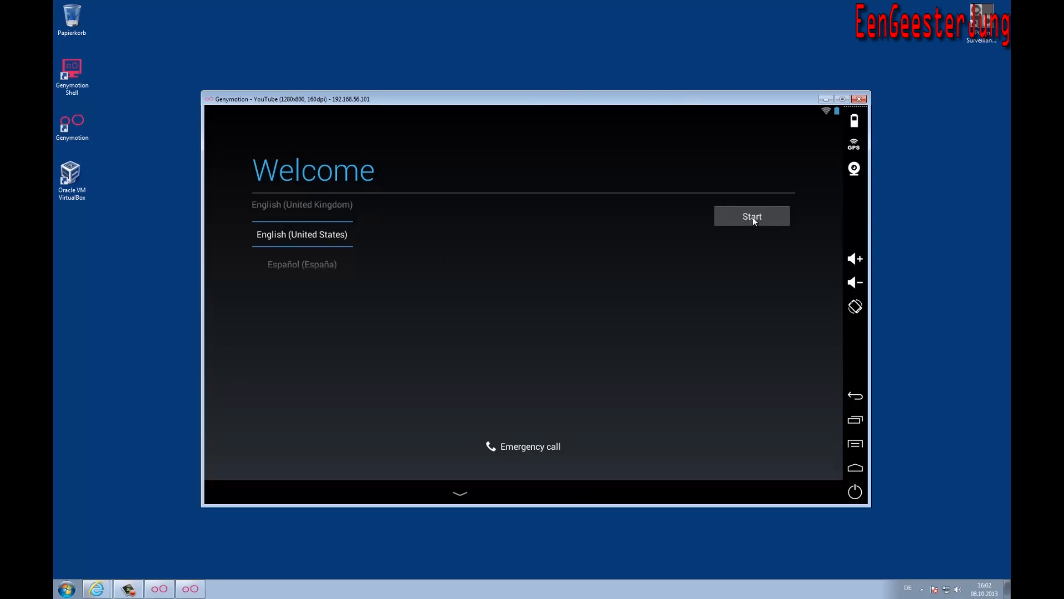
# Start Android setup, sign in with an existing Google account, and skip the credit card.
pyautogui.click(751, 215)
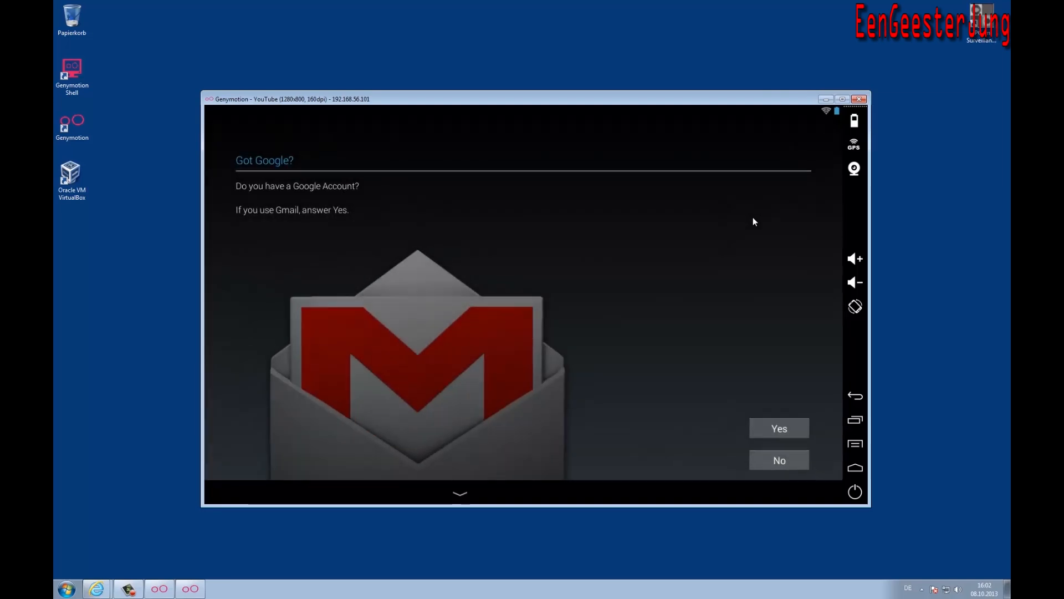
pyautogui.click(778, 427)
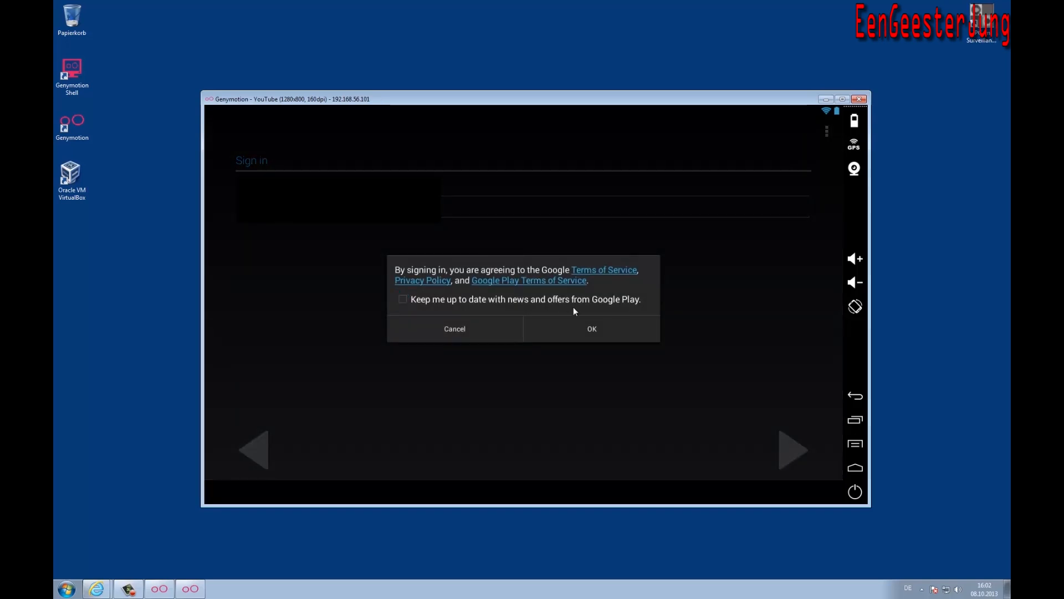
pyautogui.click(591, 329)
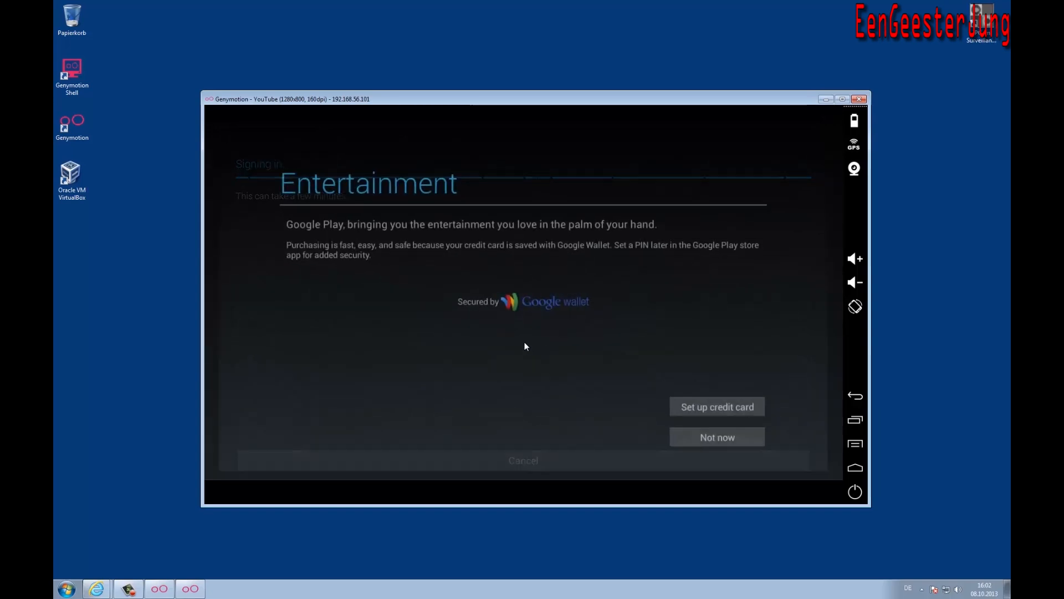
pyautogui.click(716, 436)
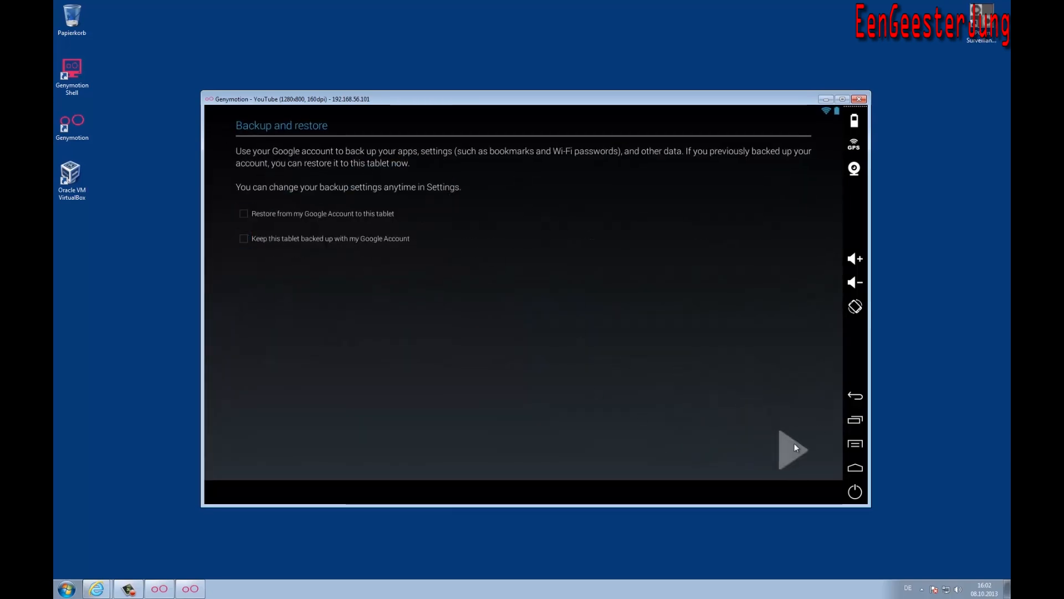
# Pass the backup and location steps, keeping Wi-Fi location on, and finish setup.
pyautogui.click(792, 447)
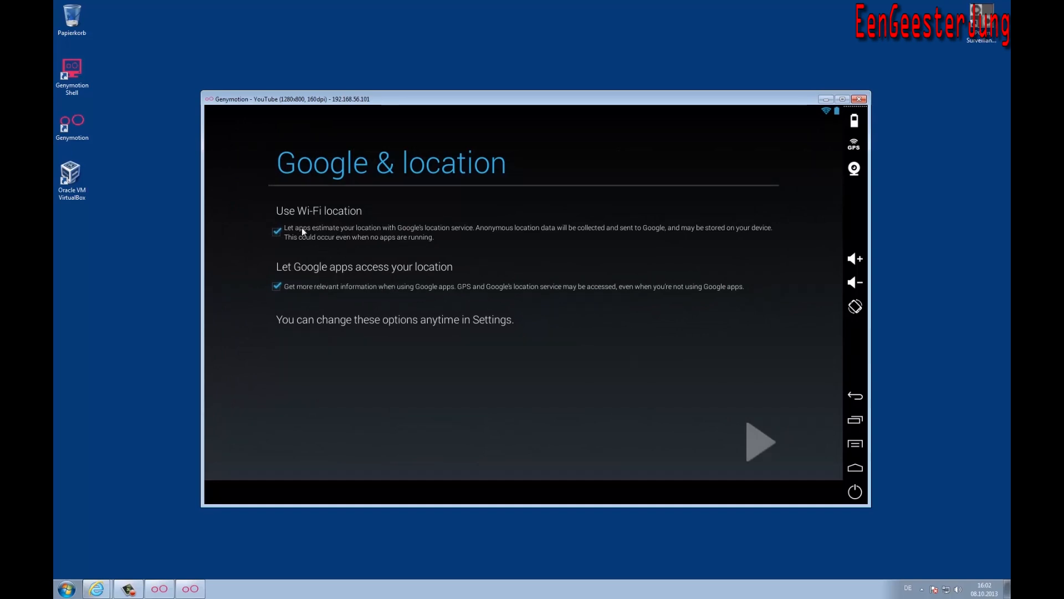
pyautogui.click(277, 231)
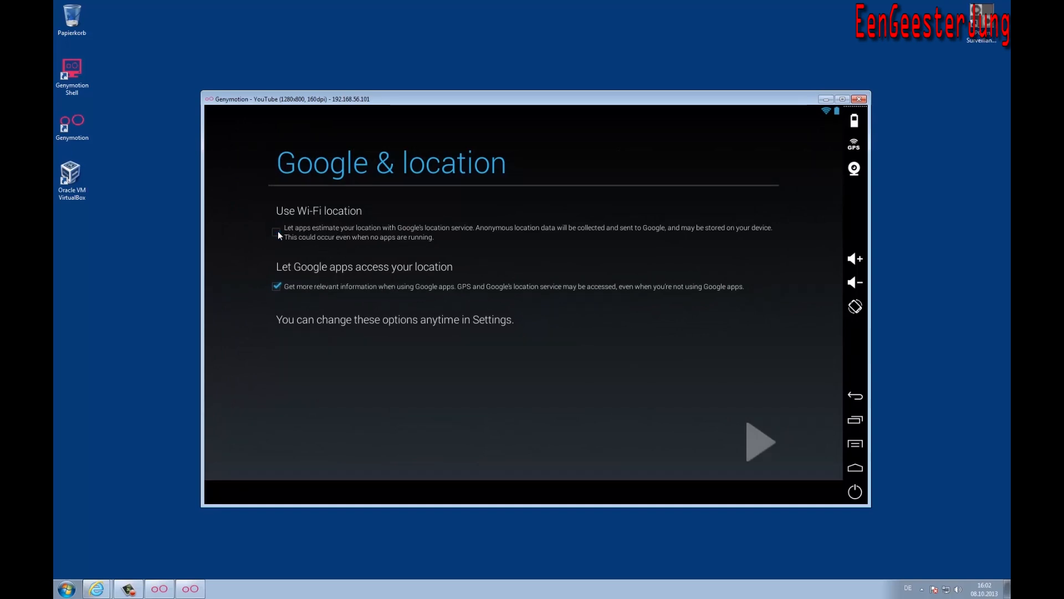
pyautogui.click(277, 230)
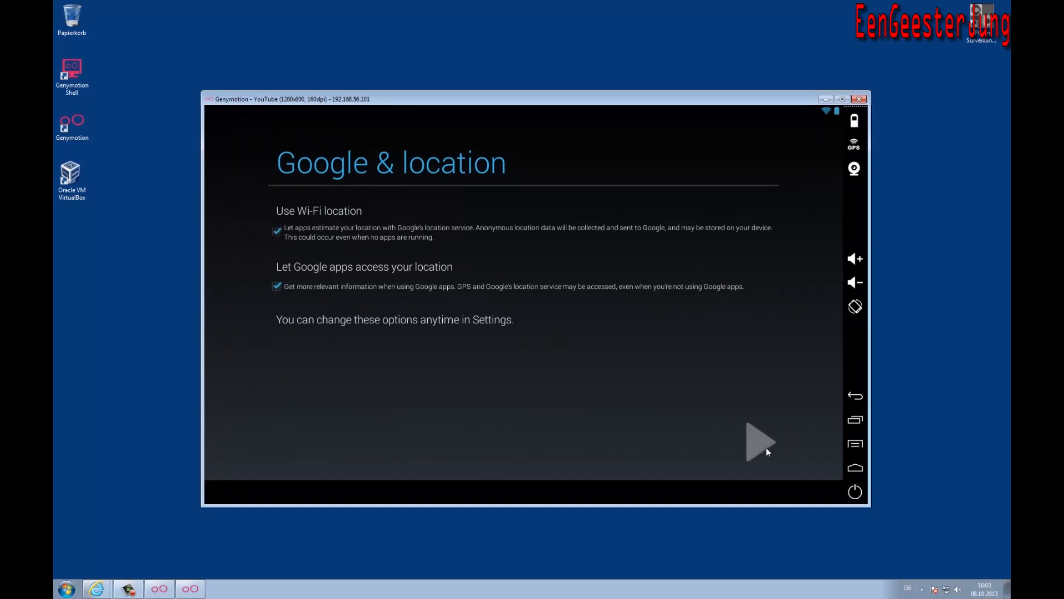
pyautogui.click(758, 442)
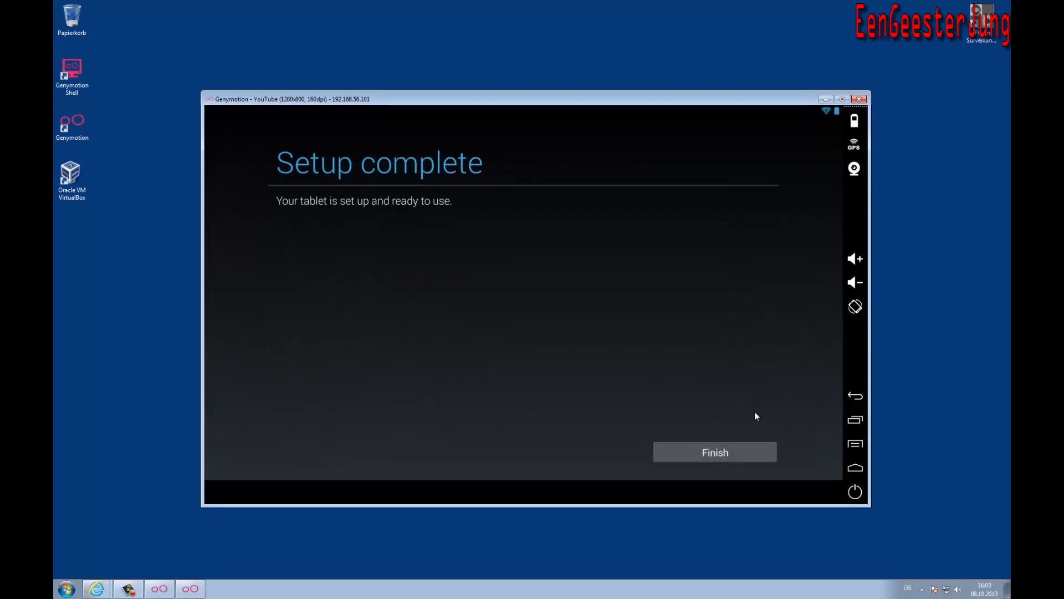
pyautogui.click(714, 452)
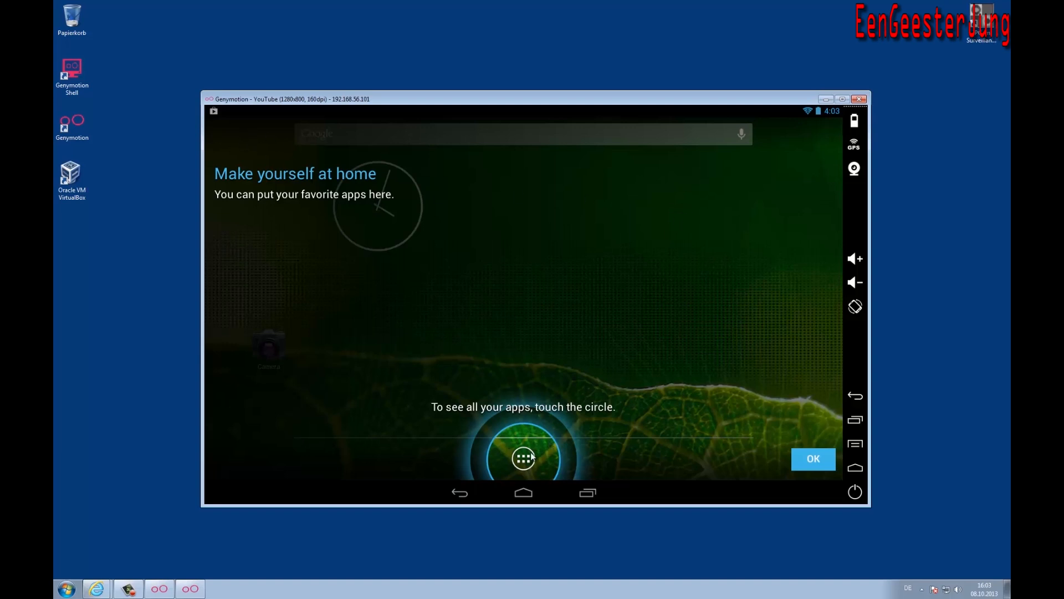
# Dismiss the home screen tips, return home, and show all installed apps.
pyautogui.click(523, 456)
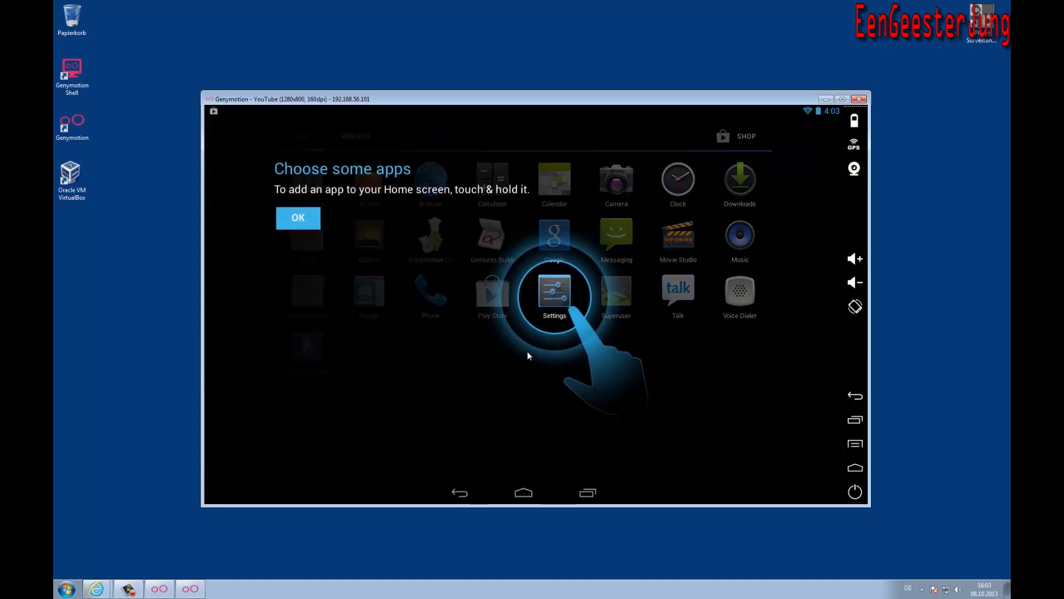
pyautogui.click(297, 218)
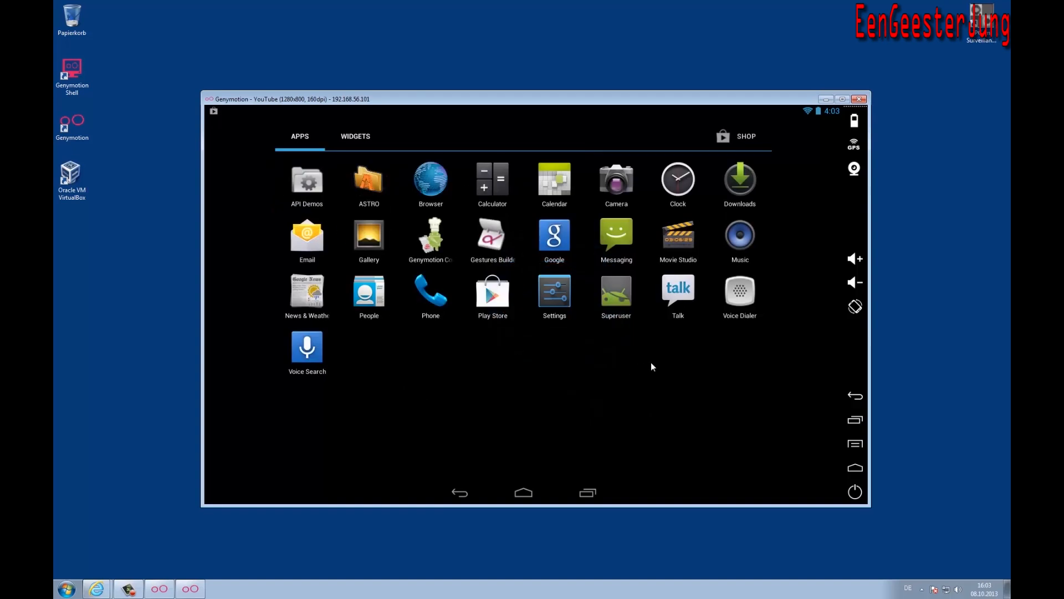
pyautogui.moveTo(522, 504)
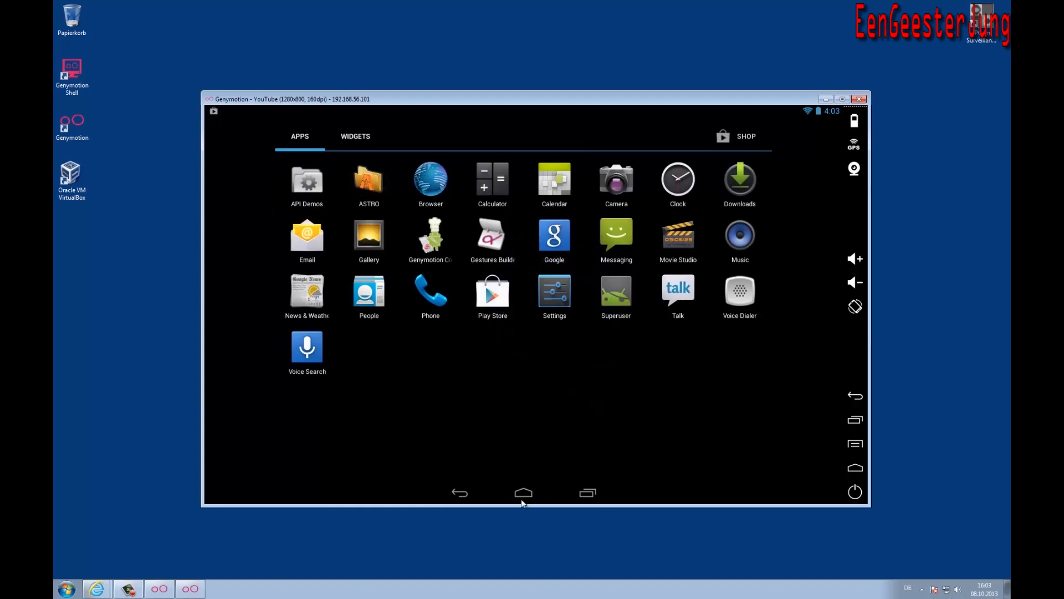
pyautogui.click(522, 492)
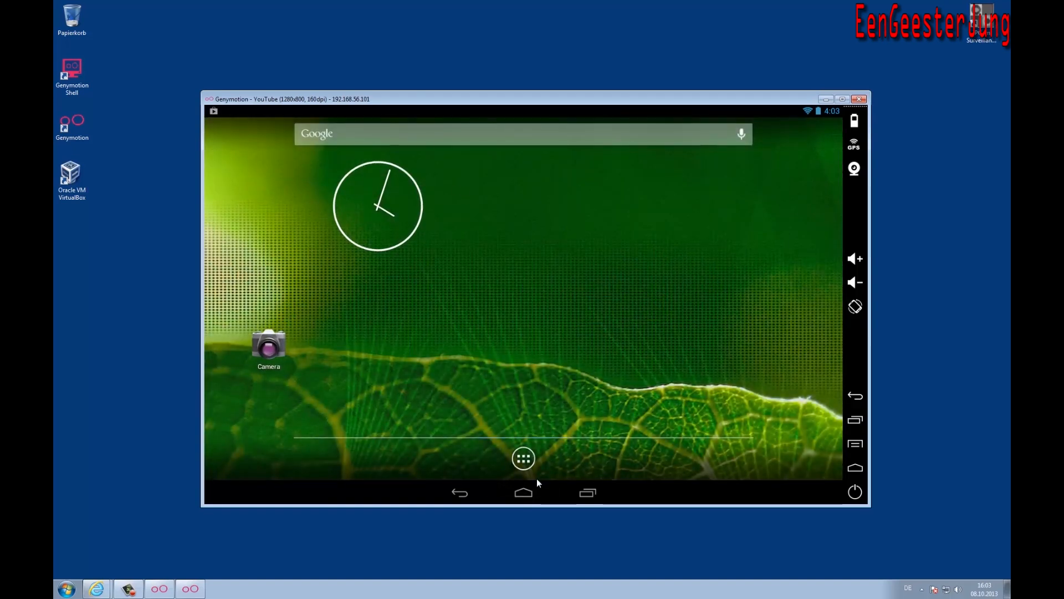
pyautogui.click(523, 458)
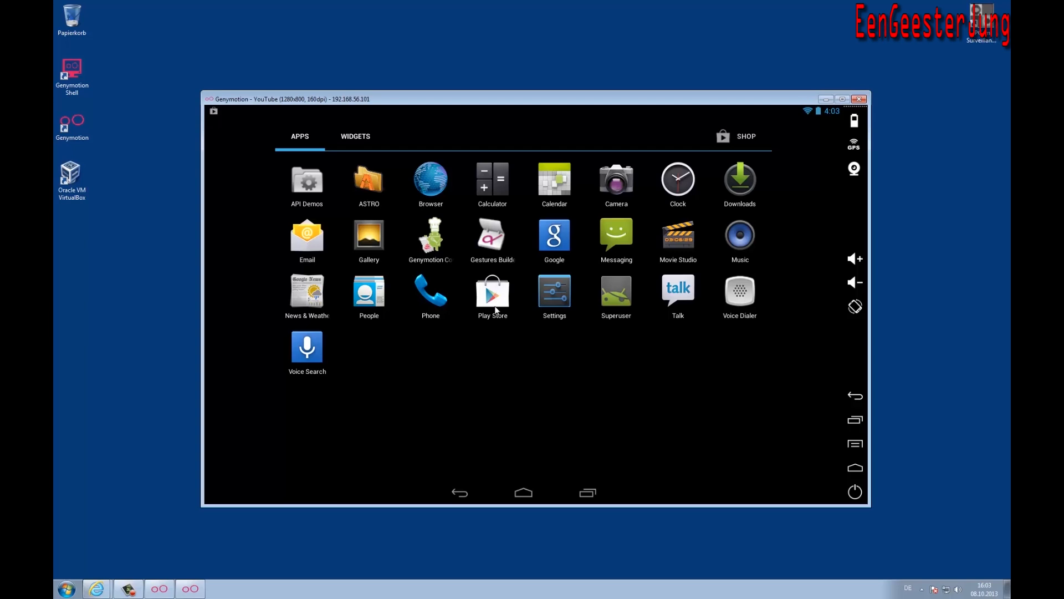
# Search the Play Store for Facebook and install it, accepting its permissions.
pyautogui.click(492, 292)
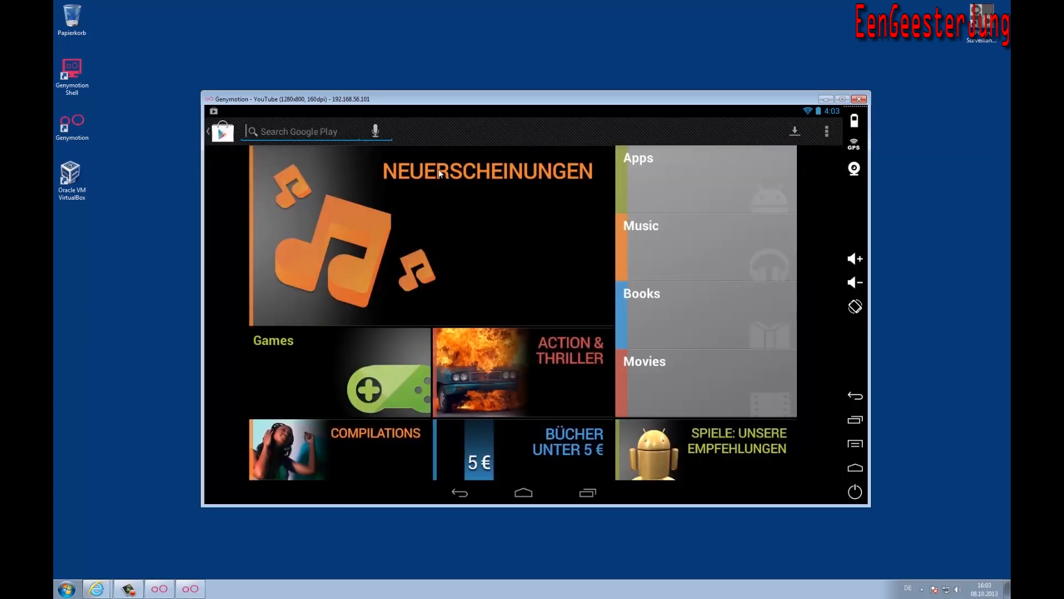
pyautogui.write('fad')
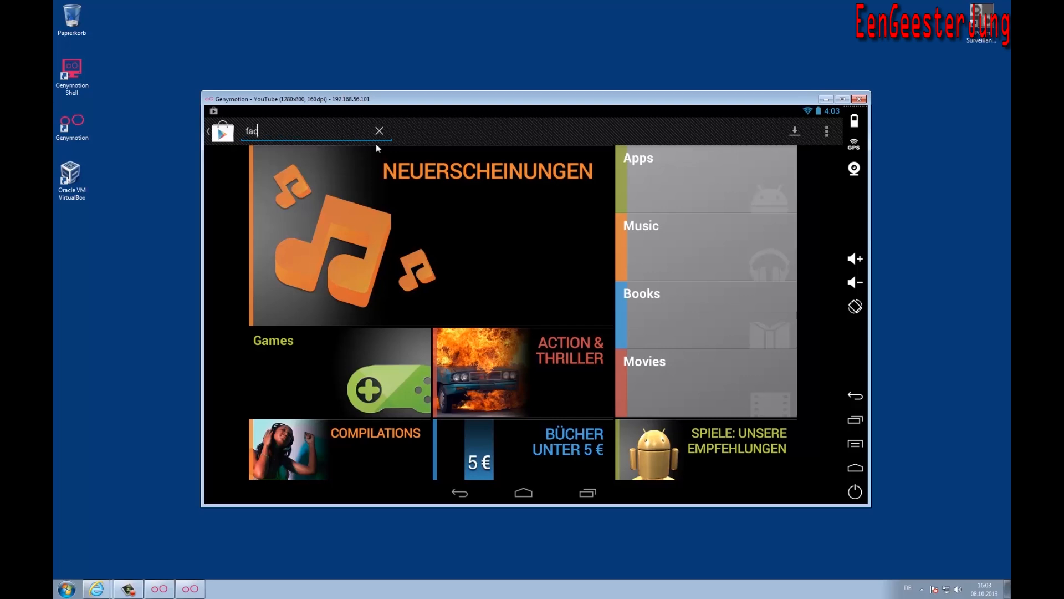
pyautogui.click(378, 130)
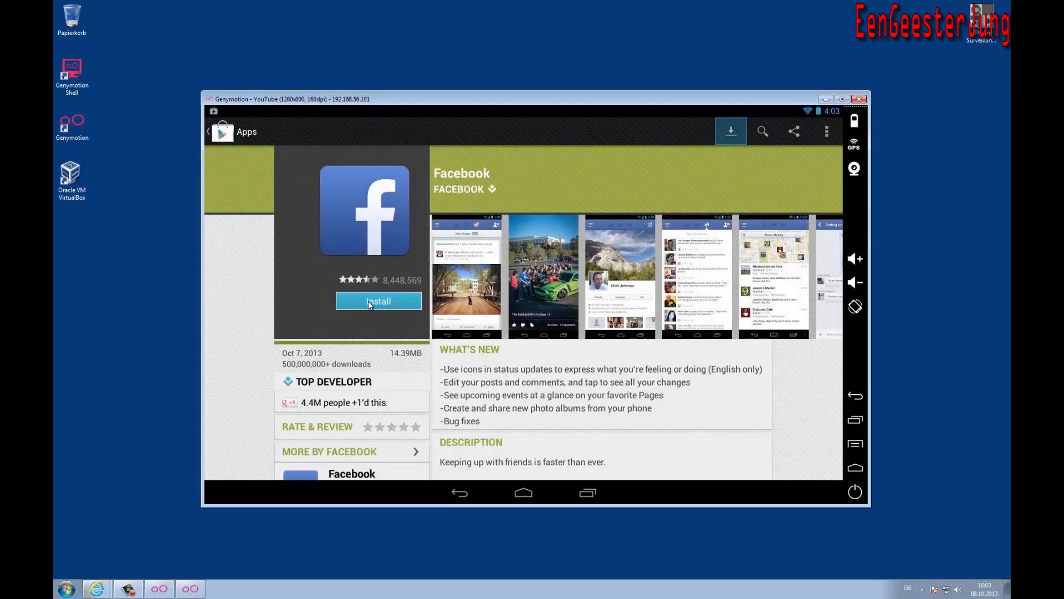
pyautogui.click(378, 300)
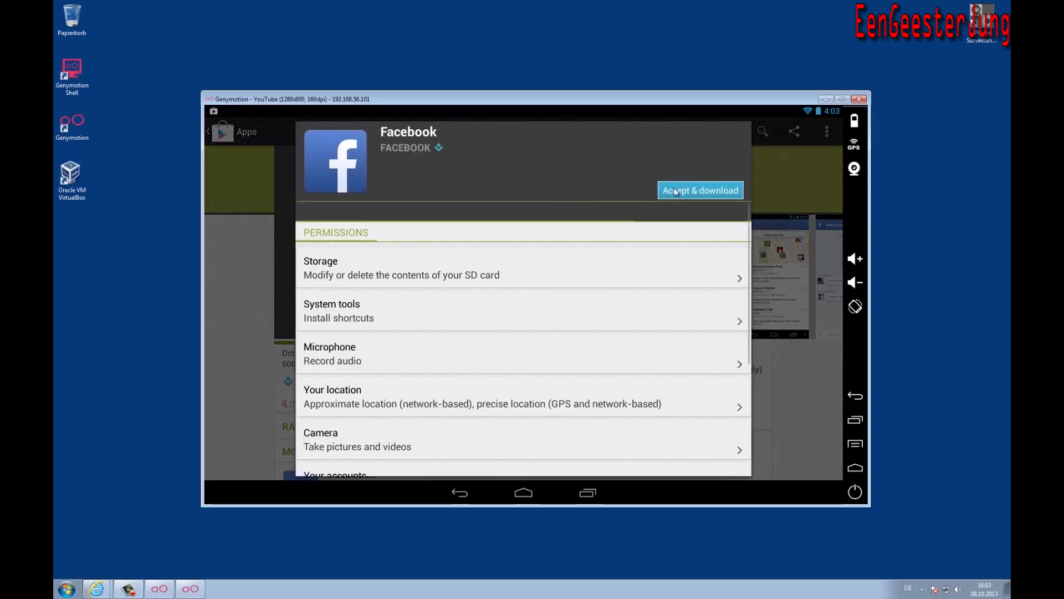
pyautogui.click(699, 191)
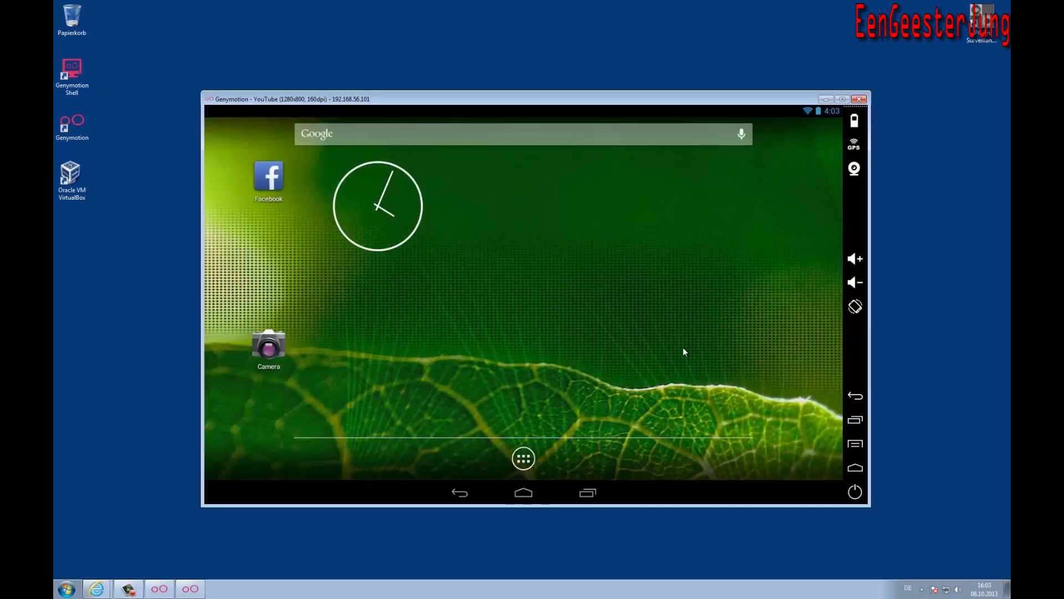
pyautogui.moveTo(832, 453)
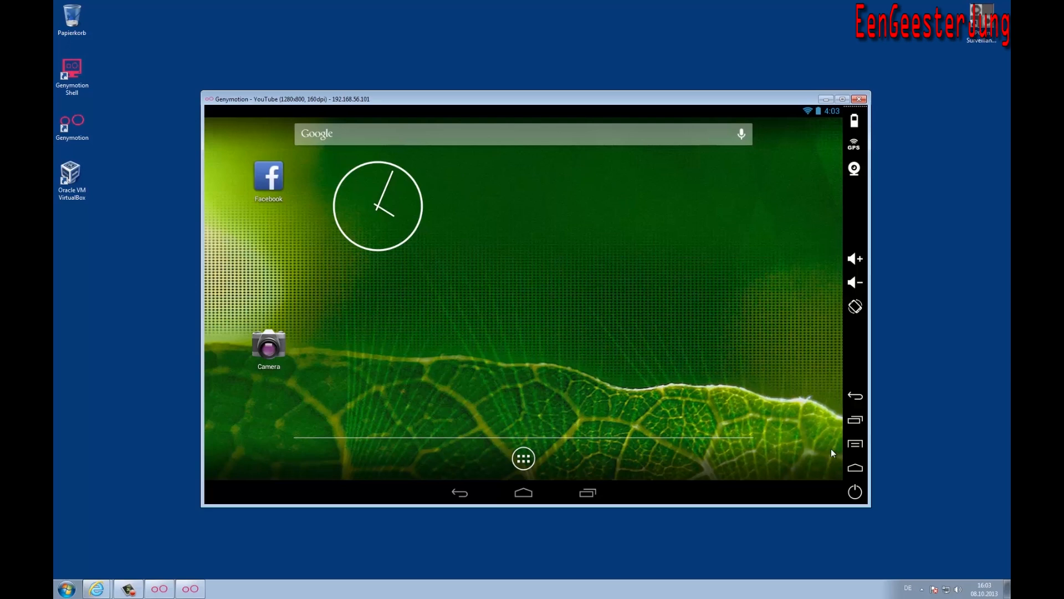
pyautogui.moveTo(836, 451)
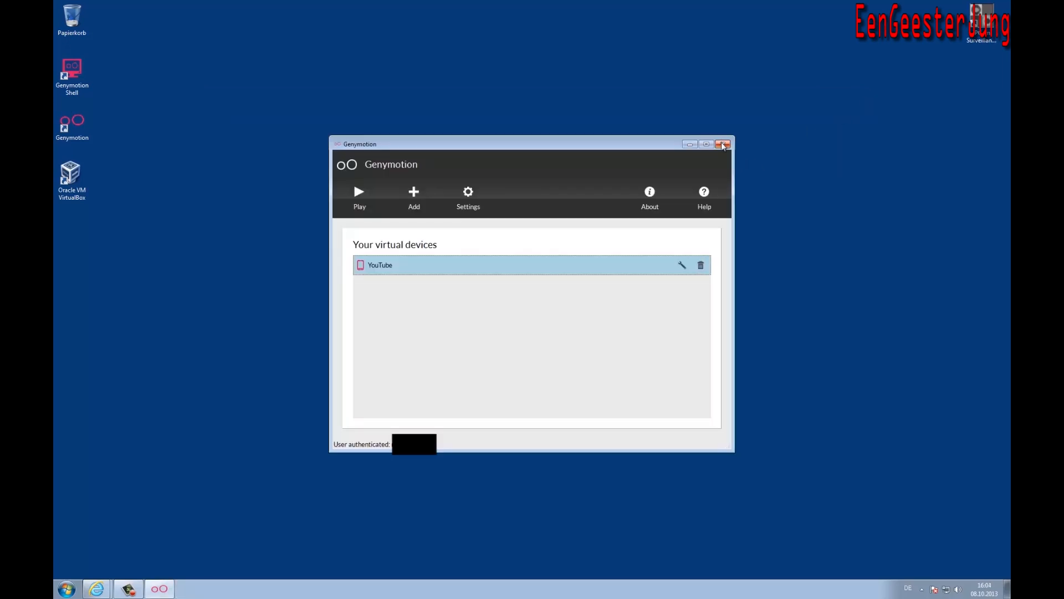
# Close the Genymotion launcher and launch Oracle VM VirtualBox.
pyautogui.click(722, 143)
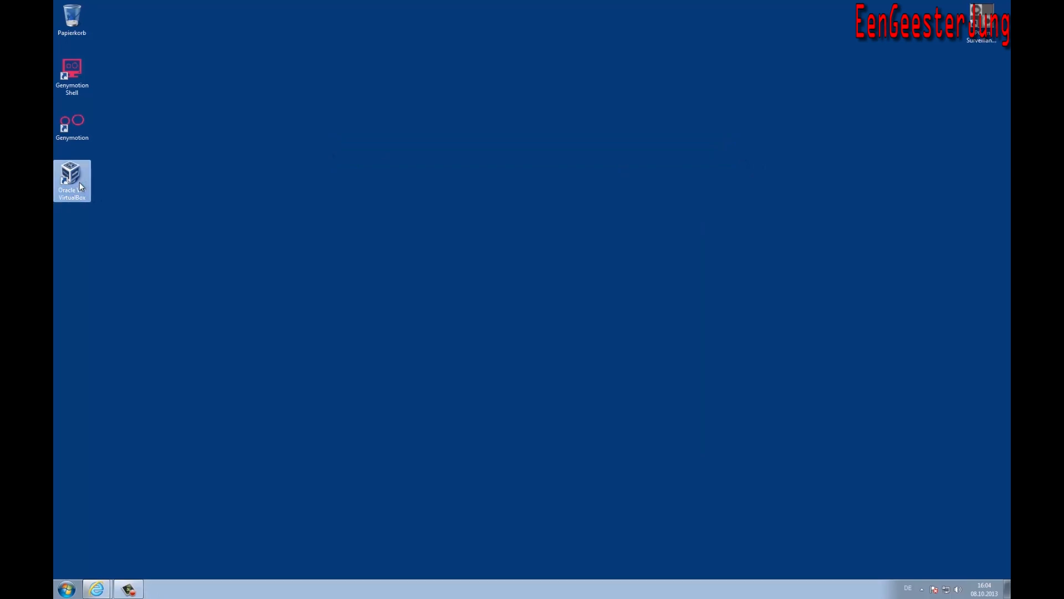
pyautogui.moveTo(76, 187)
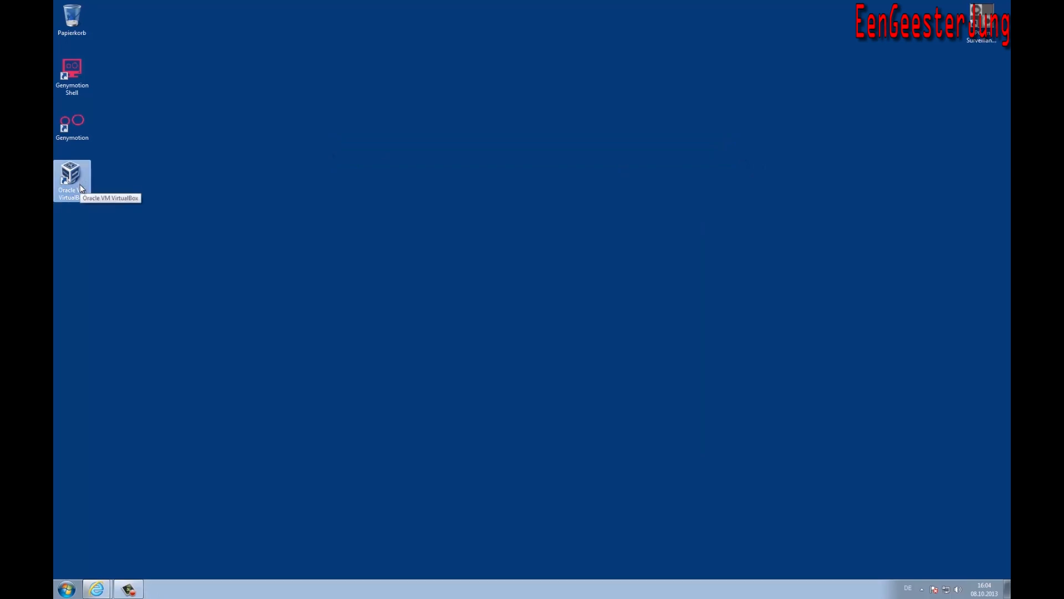
pyautogui.moveTo(160, 274)
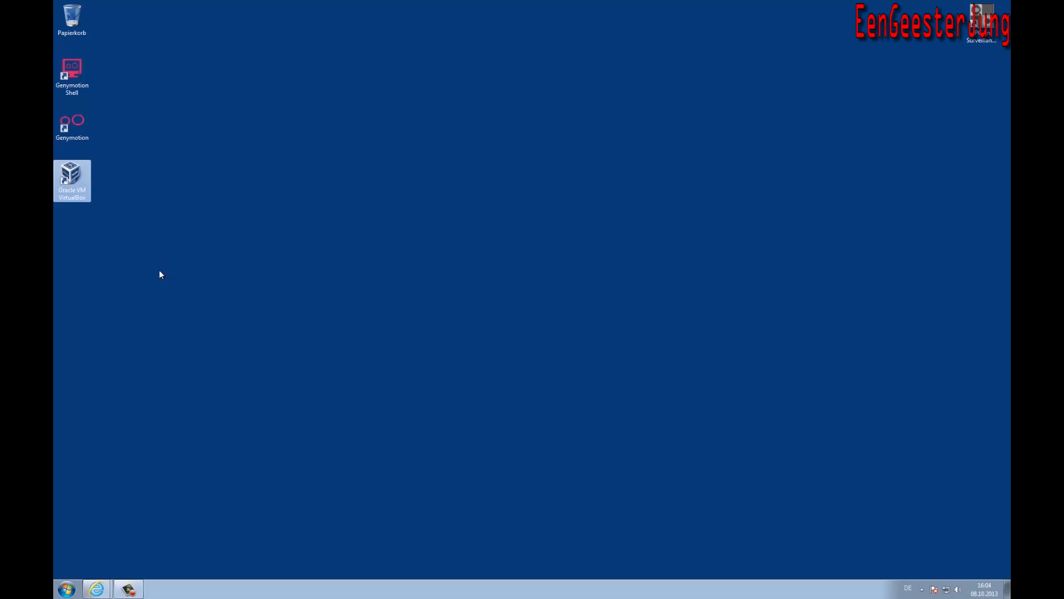
pyautogui.doubleClick(72, 175)
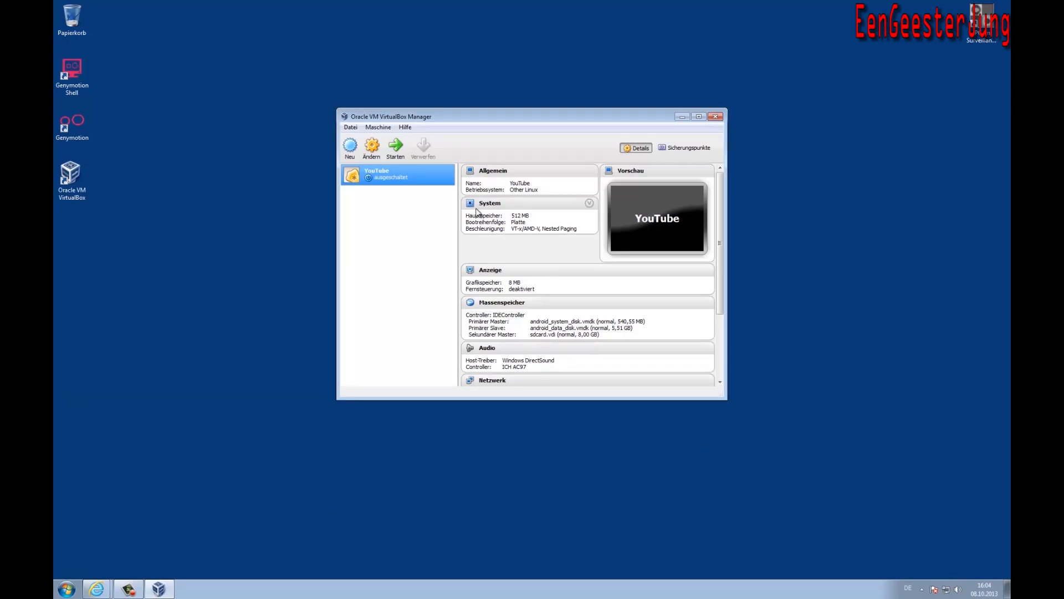
# Open the YouTube machine's settings with Ändern in VirtualBox Manager.
pyautogui.scroll(-3)
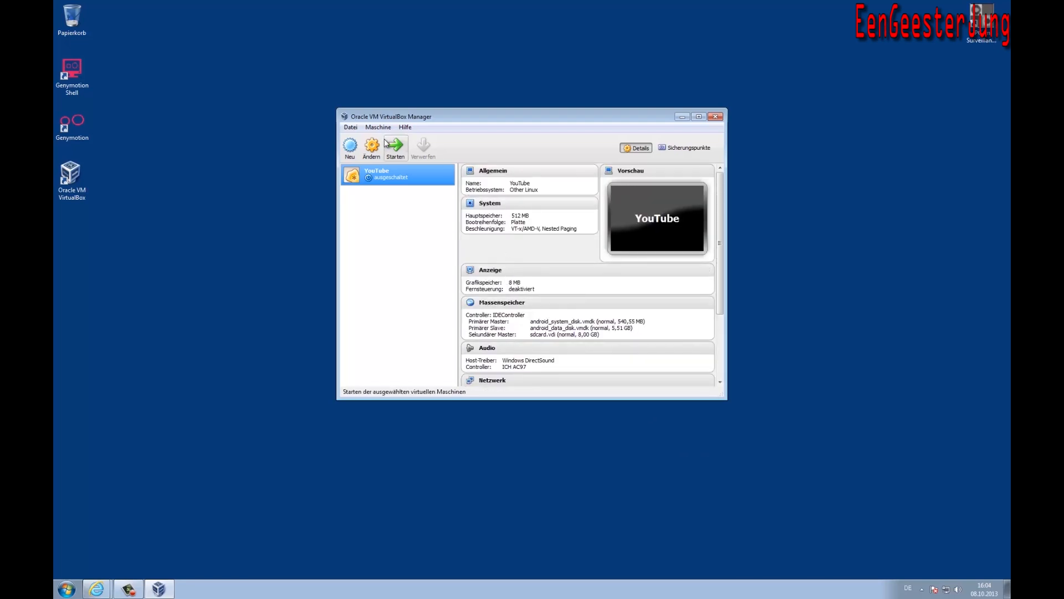
pyautogui.click(371, 147)
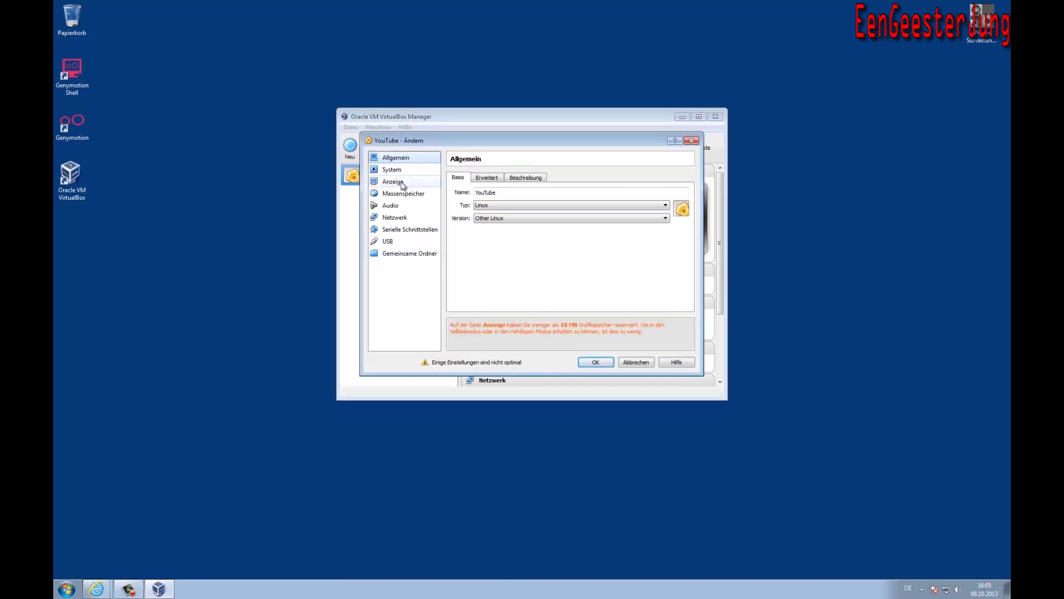
# Raise the YouTube machine's main memory (Hauptspeicher) to 1024 MB under System.
pyautogui.click(392, 169)
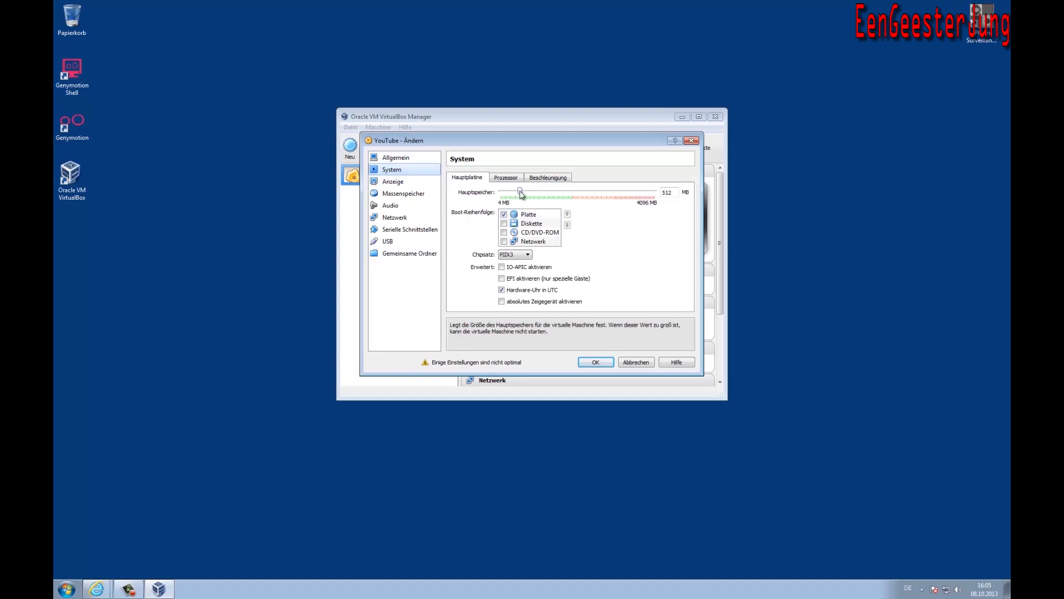
pyautogui.moveTo(519, 191); pyautogui.dragTo(533, 191)
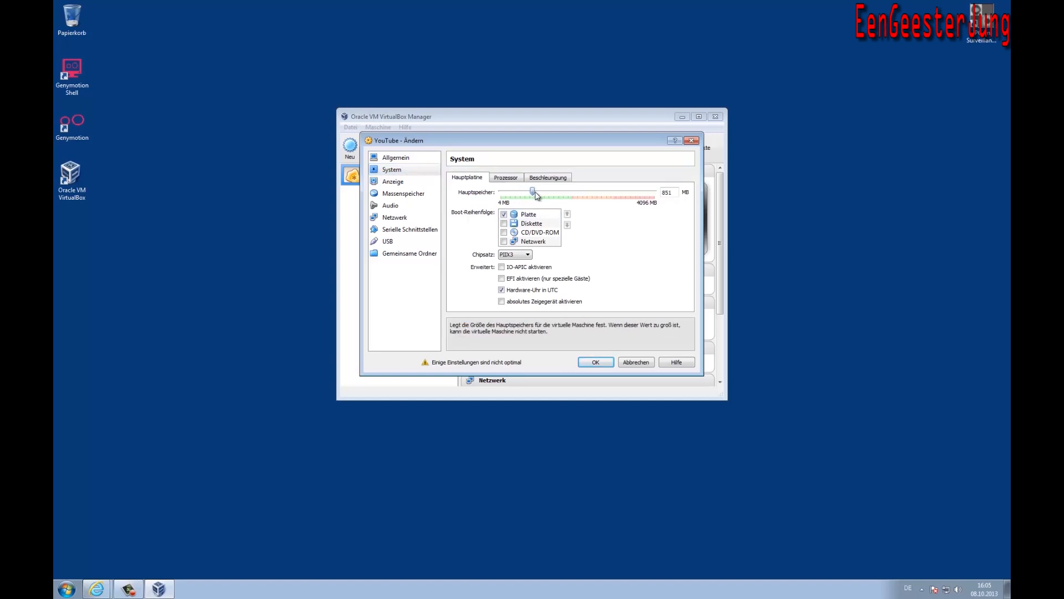
pyautogui.moveTo(532, 191); pyautogui.dragTo(538, 191)
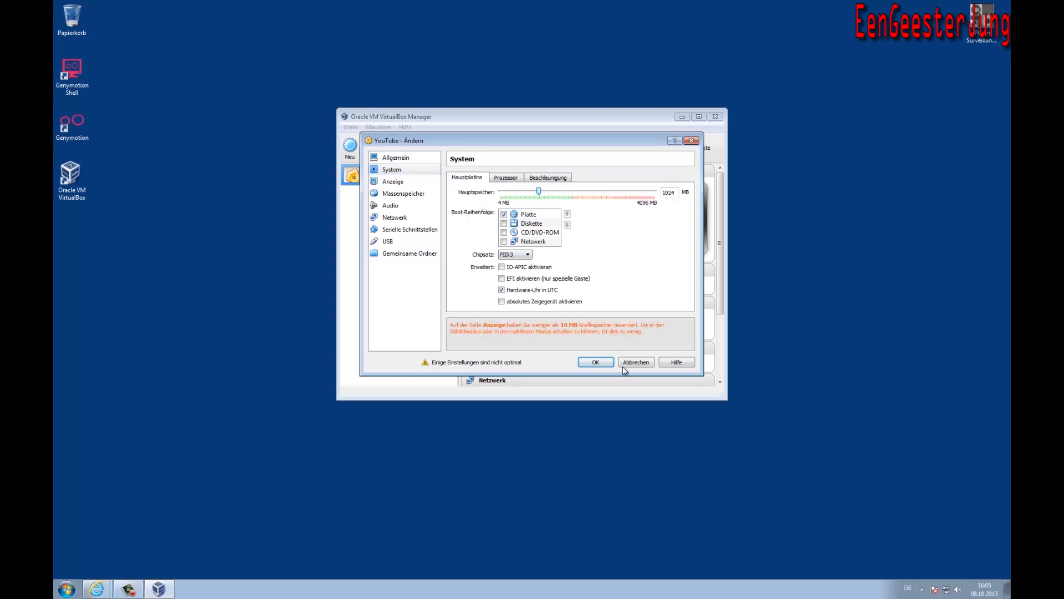
pyautogui.moveTo(403, 193)
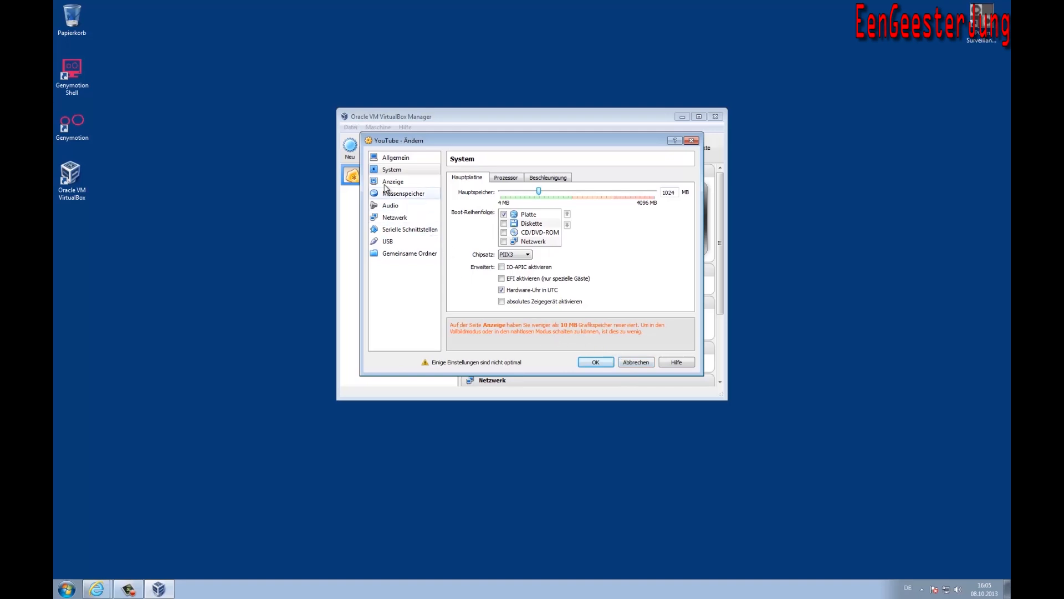
# Raise the graphics memory (Grafikspeicher) from 8 MB to 64 MB under Anzeige.
pyautogui.click(393, 181)
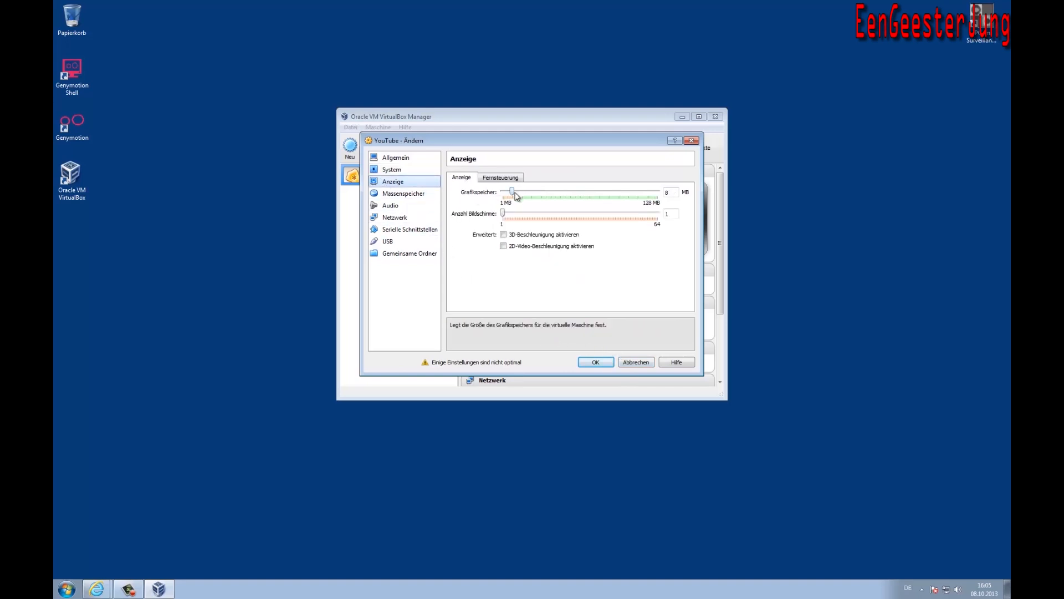
pyautogui.moveTo(513, 192); pyautogui.dragTo(562, 191)
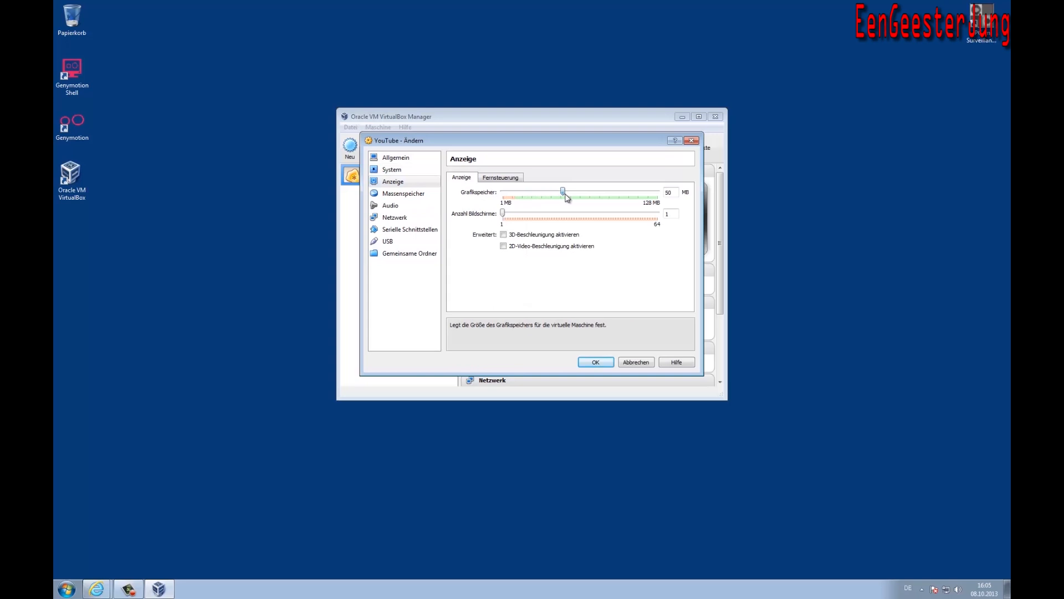
pyautogui.moveTo(562, 192); pyautogui.dragTo(580, 192)
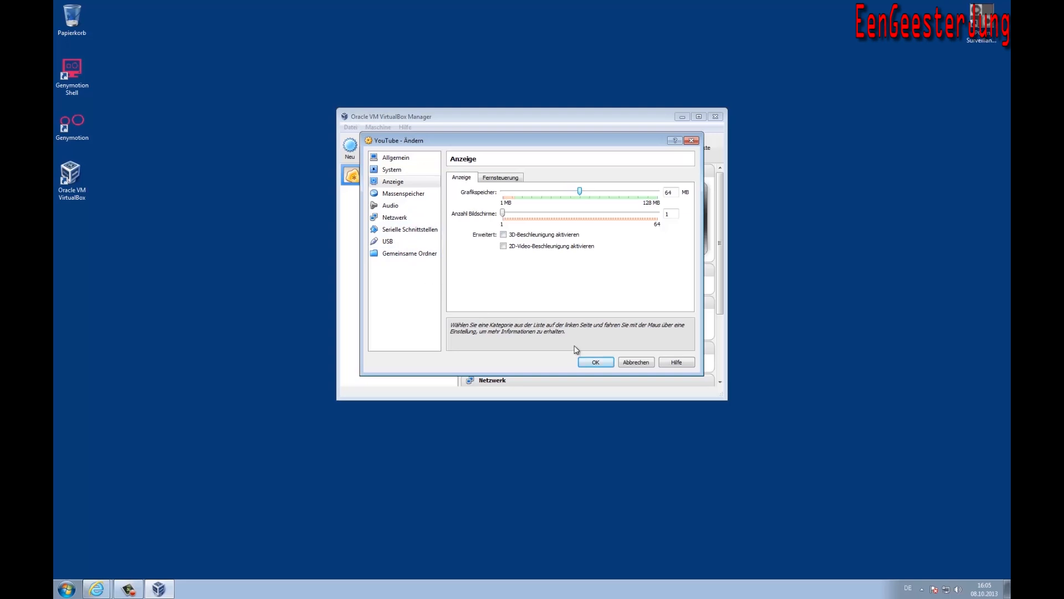
# Review the system, data and sdcard disks, confirm with OK, and close VirtualBox Manager.
pyautogui.click(403, 193)
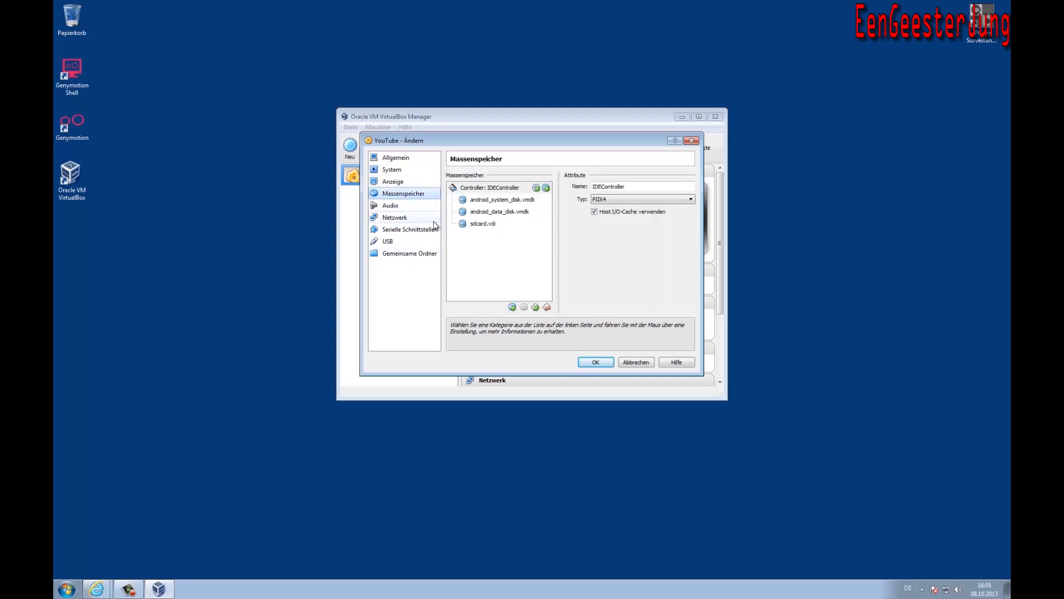
pyautogui.click(502, 199)
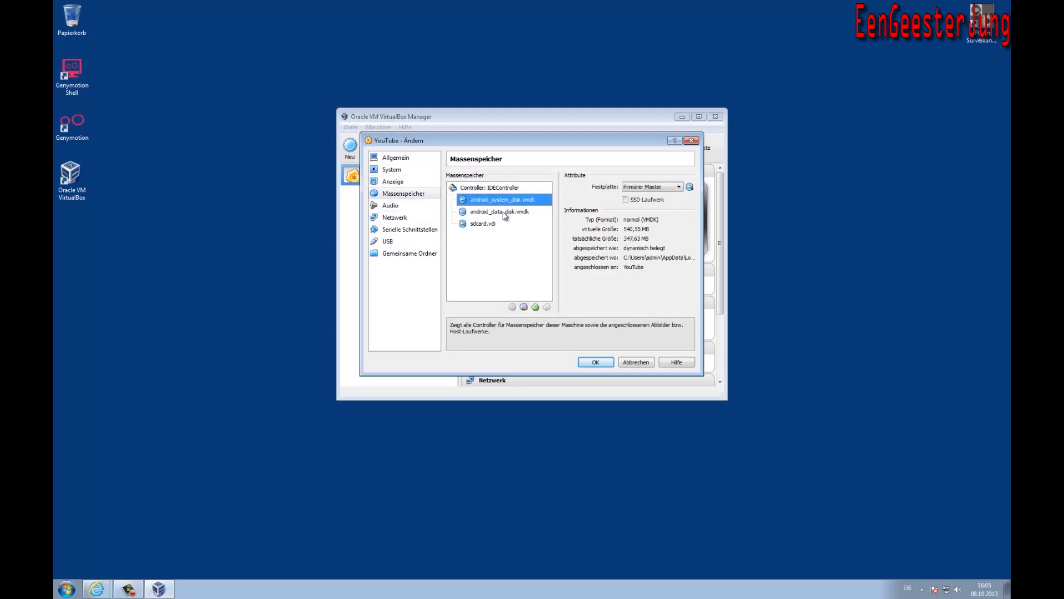
pyautogui.click(499, 211)
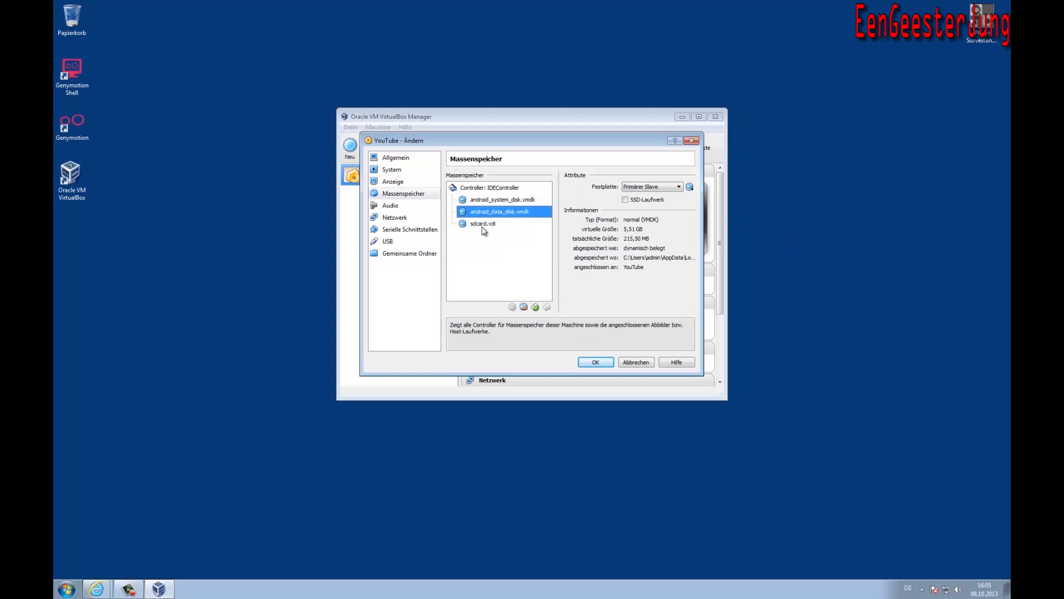
pyautogui.click(482, 223)
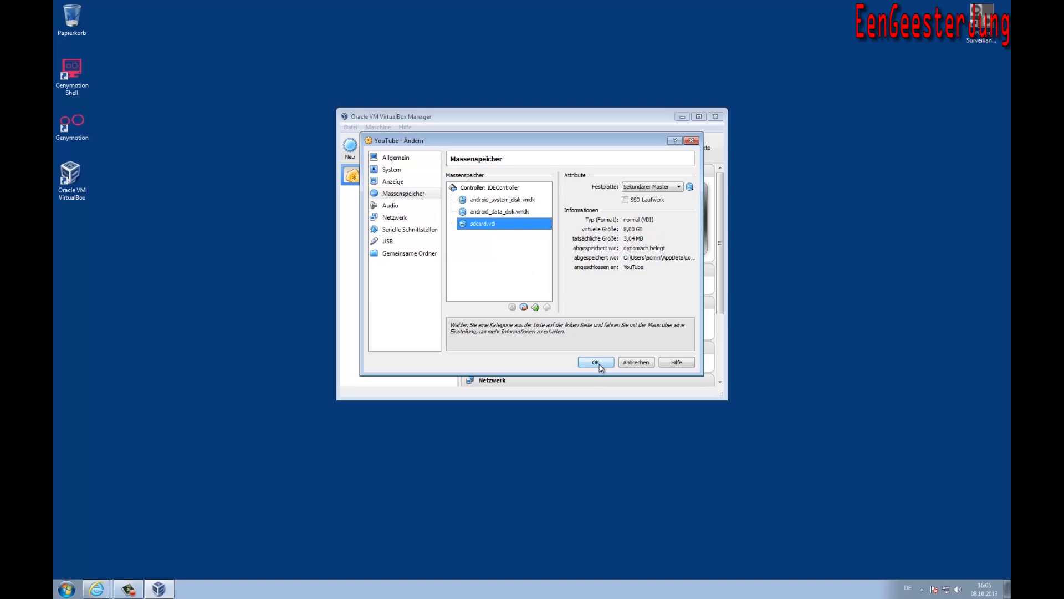
pyautogui.click(595, 362)
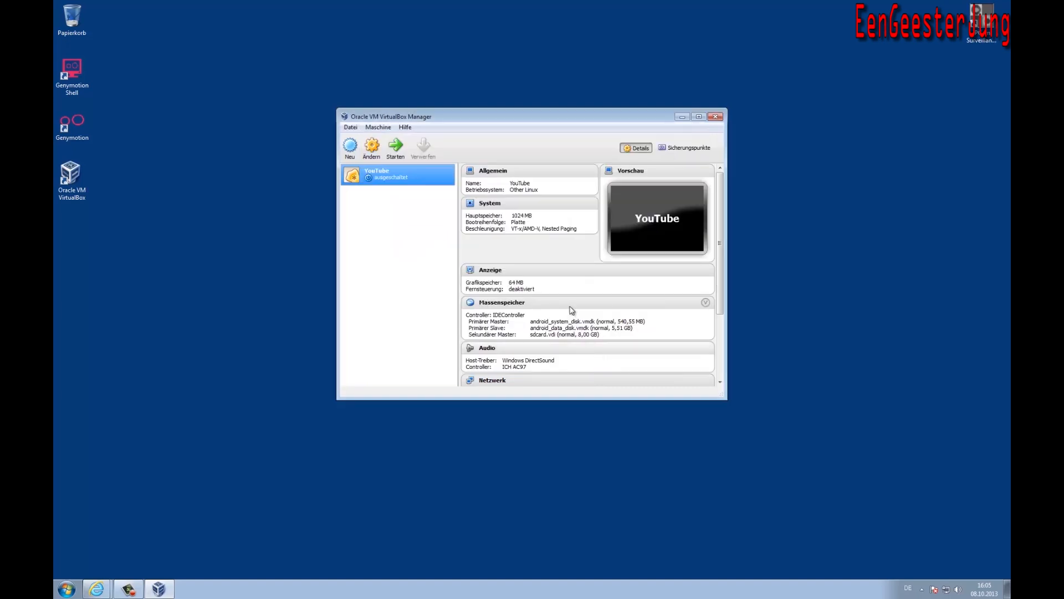
pyautogui.moveTo(720, 133)
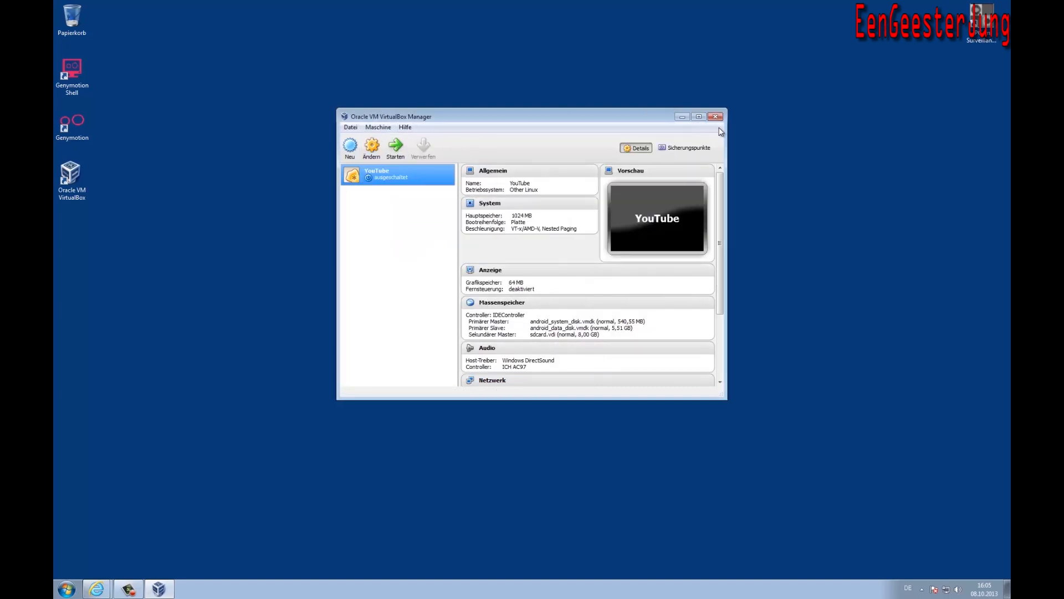
pyautogui.moveTo(716, 117)
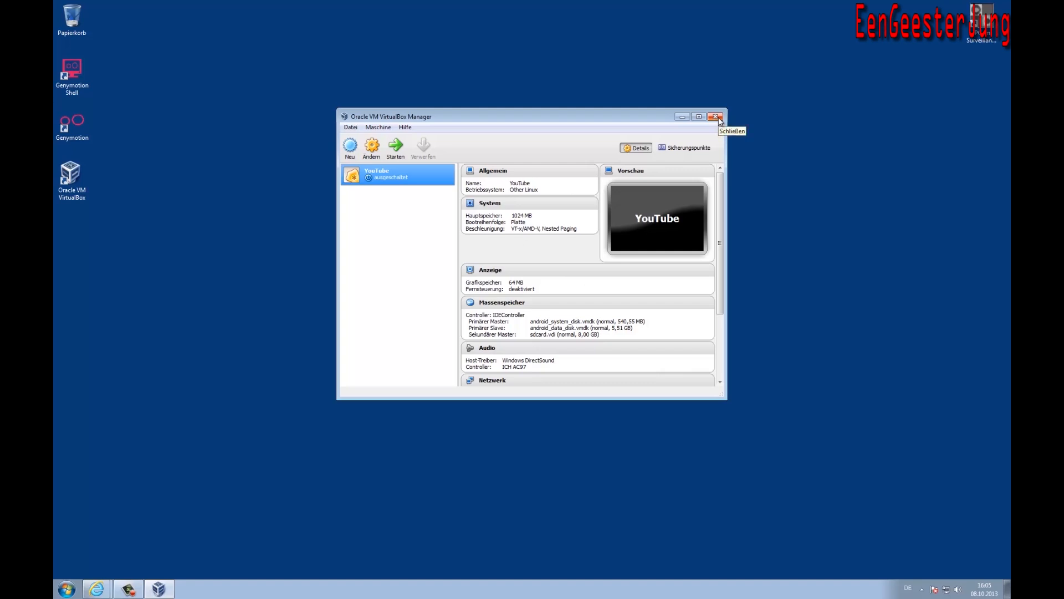
pyautogui.click(717, 117)
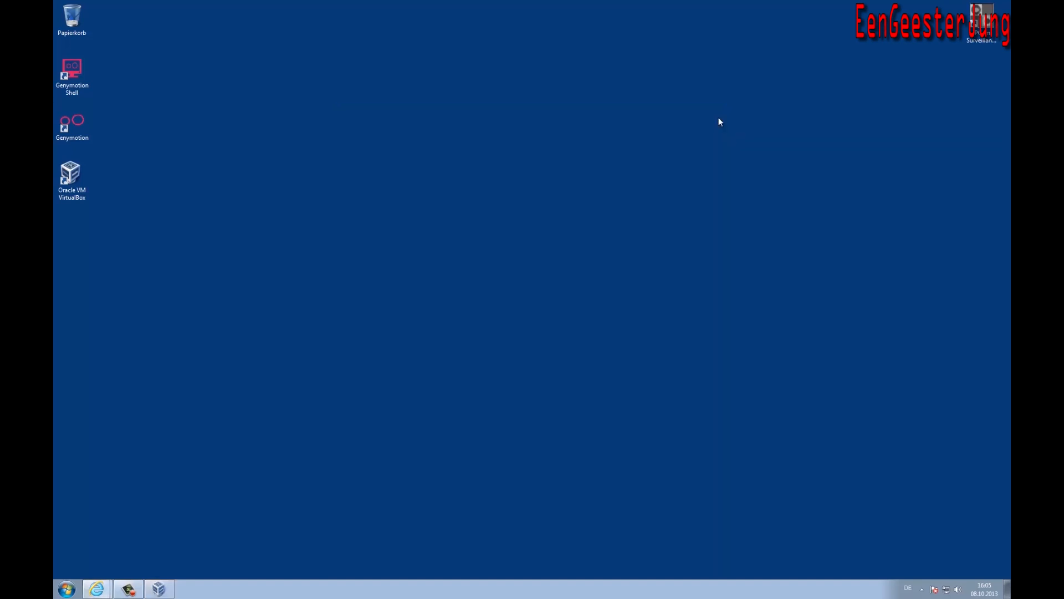
# Relaunch Genymotion from the desktop icon and start the YouTube virtual device.
pyautogui.click(72, 124)
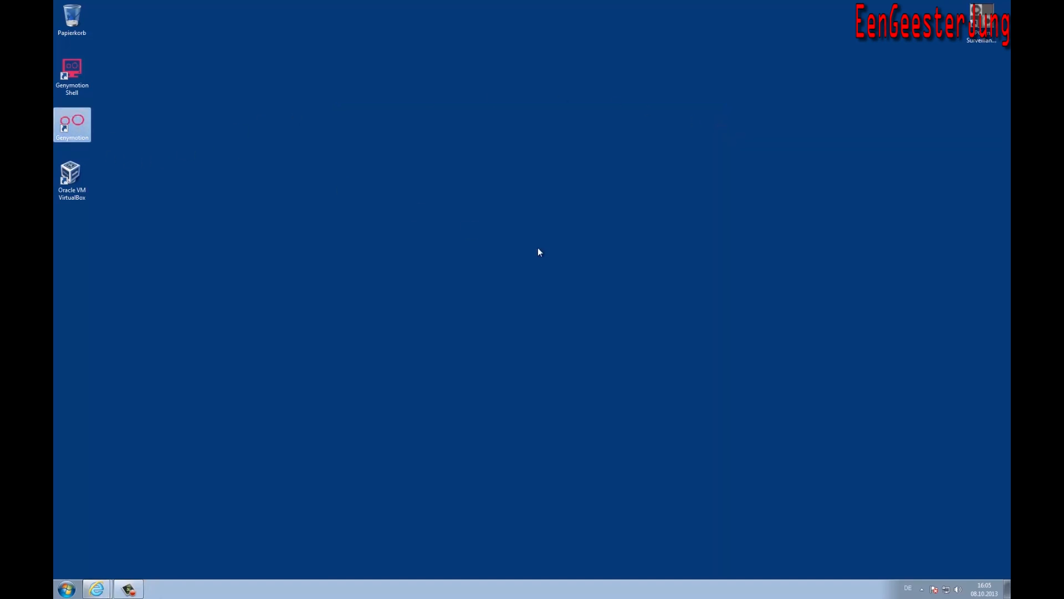
pyautogui.doubleClick(72, 124)
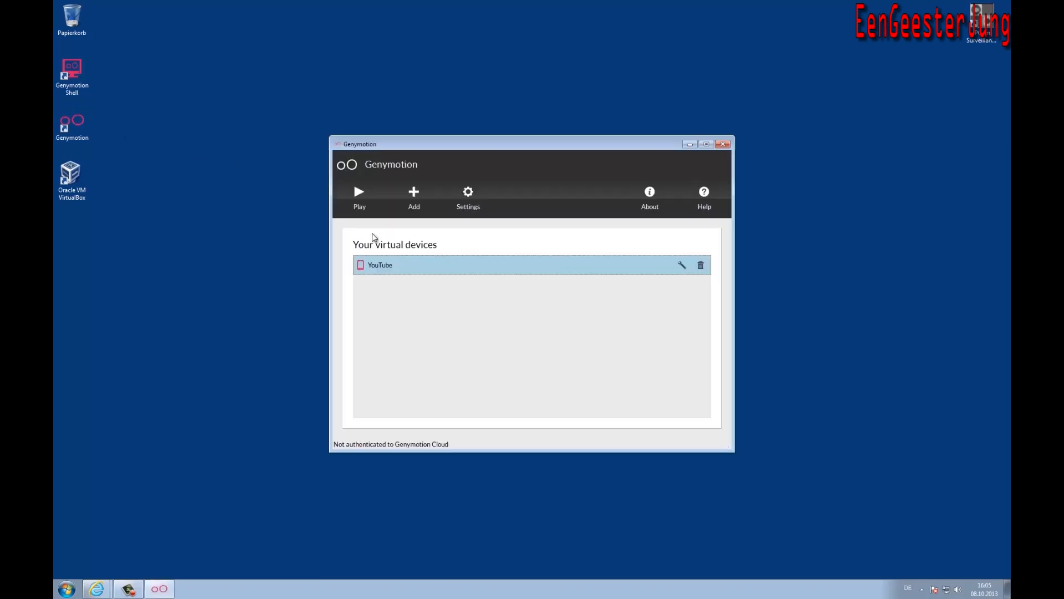
pyautogui.click(360, 197)
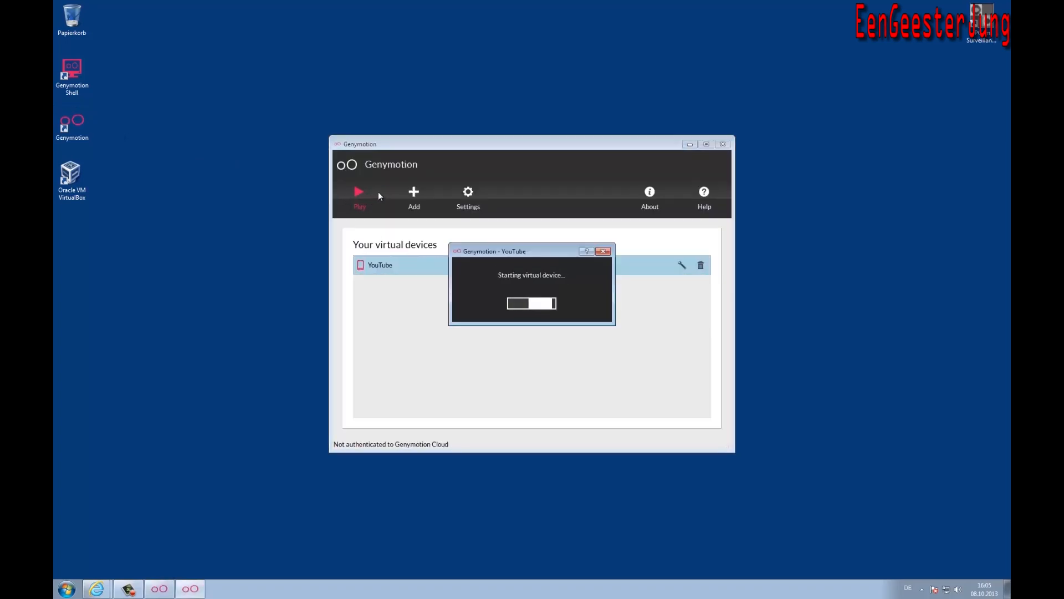